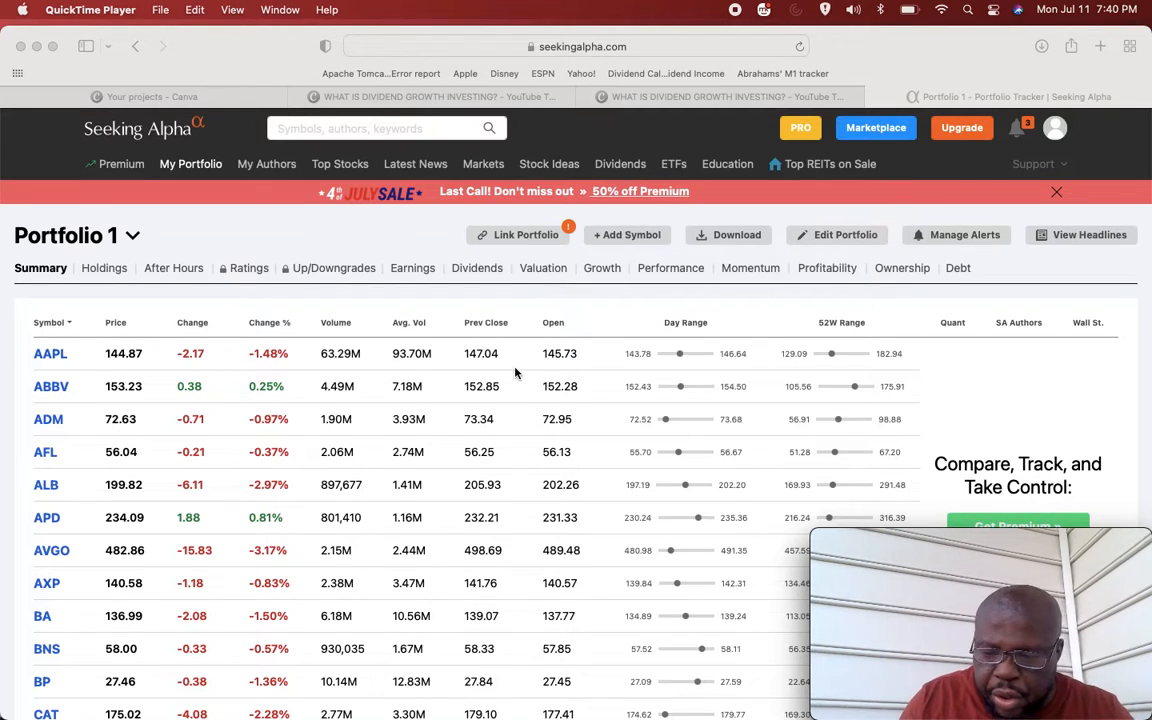
mouse_move(44, 420)
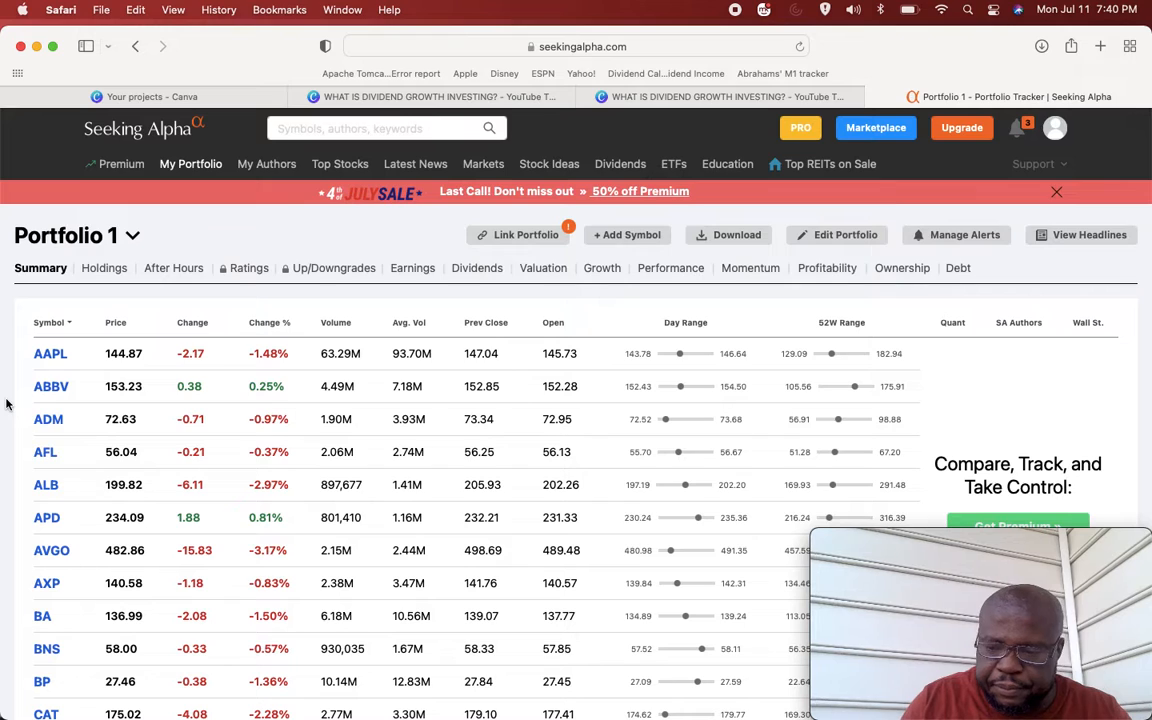
Step: Bring up the Lowe's Companies (LOW) summary page from the portfolio list, with its one-year chart
scroll("down", 3)
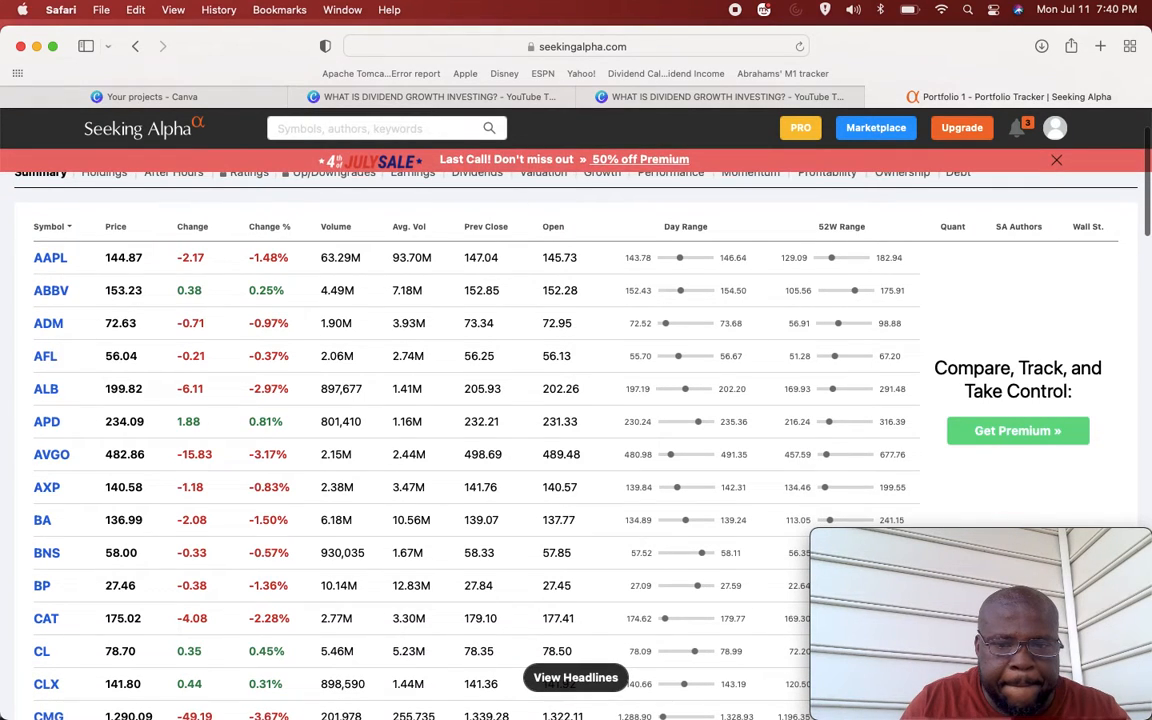
scroll("down", 3)
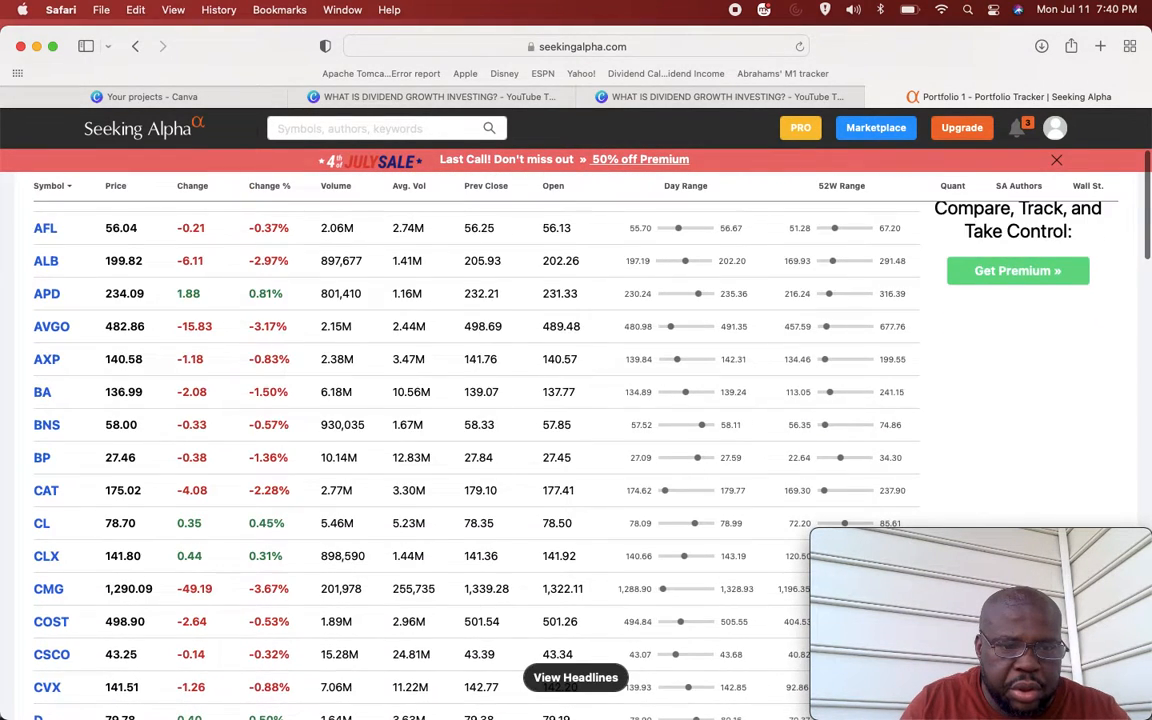
scroll("down", 3)
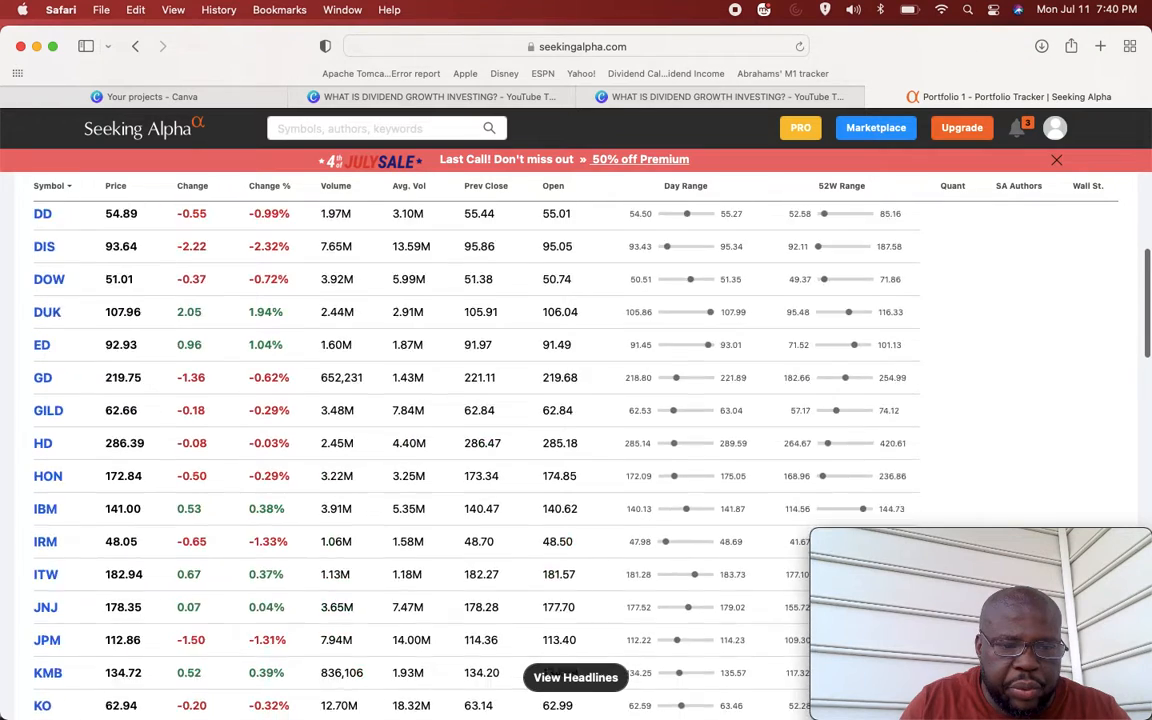
scroll("down", 3)
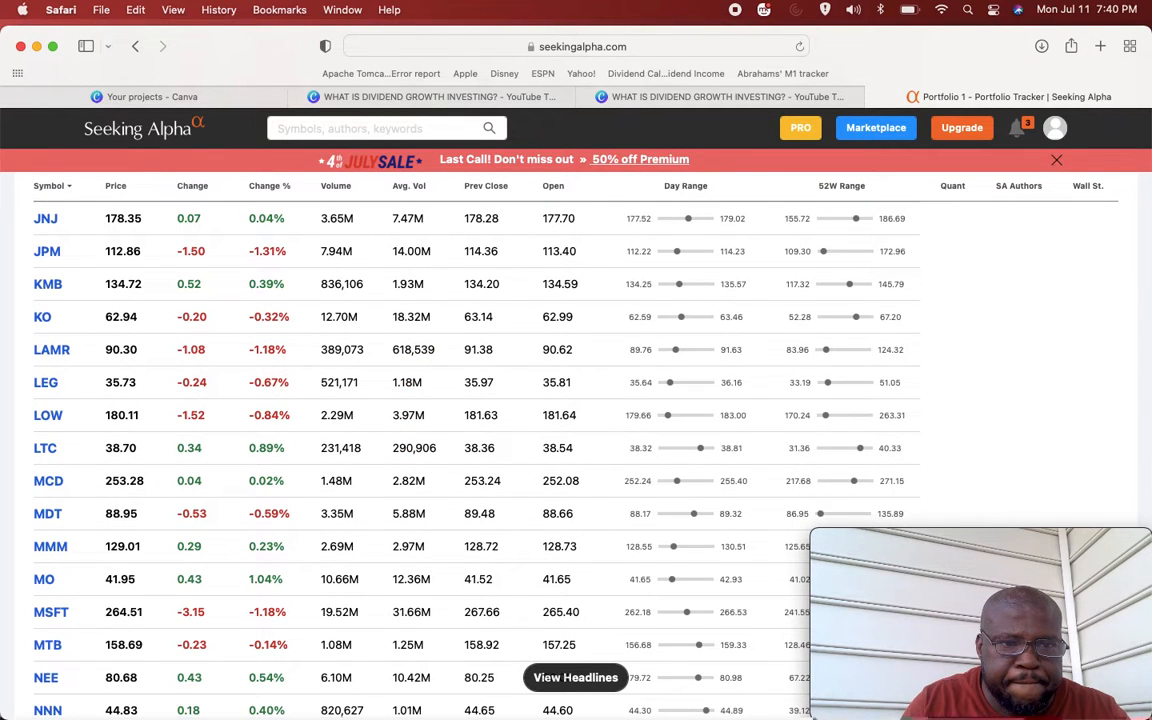
mouse_move(48, 414)
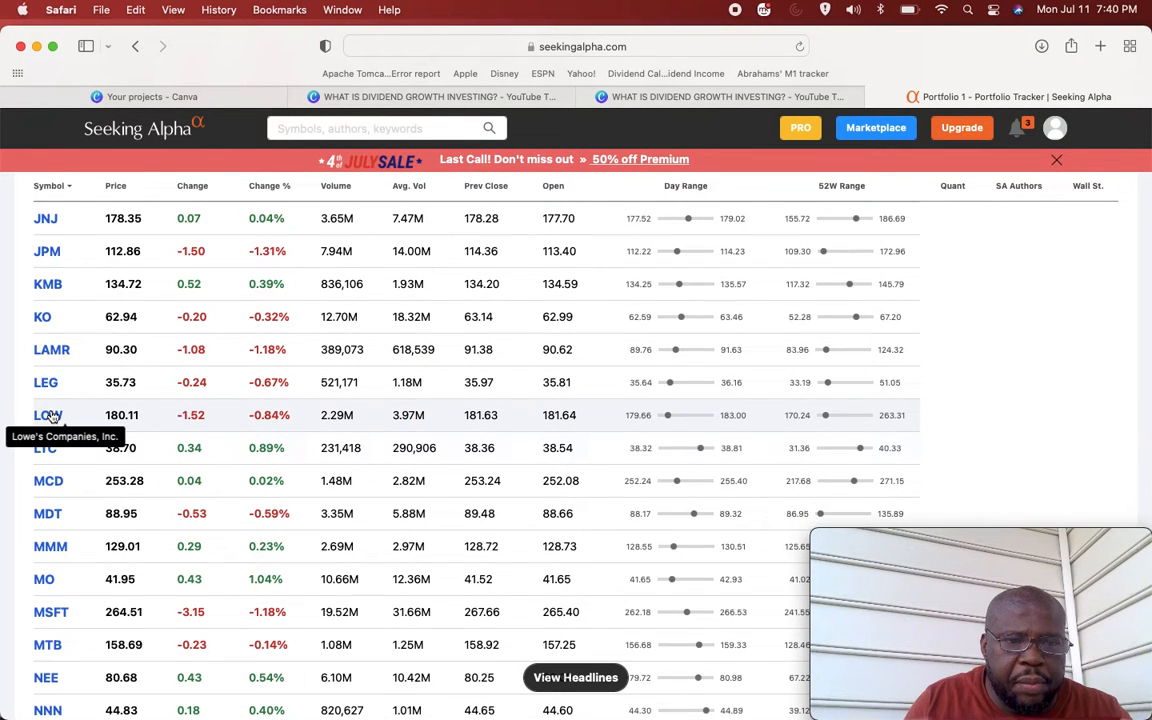
left_click(46, 414)
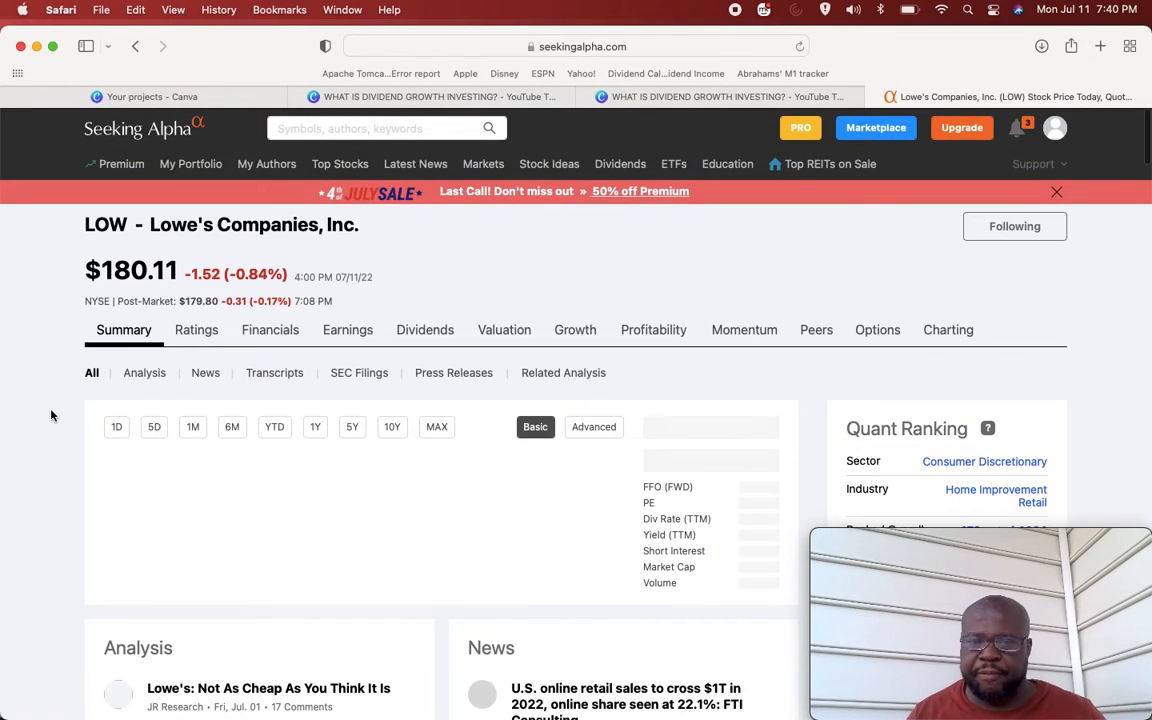
left_click(316, 428)
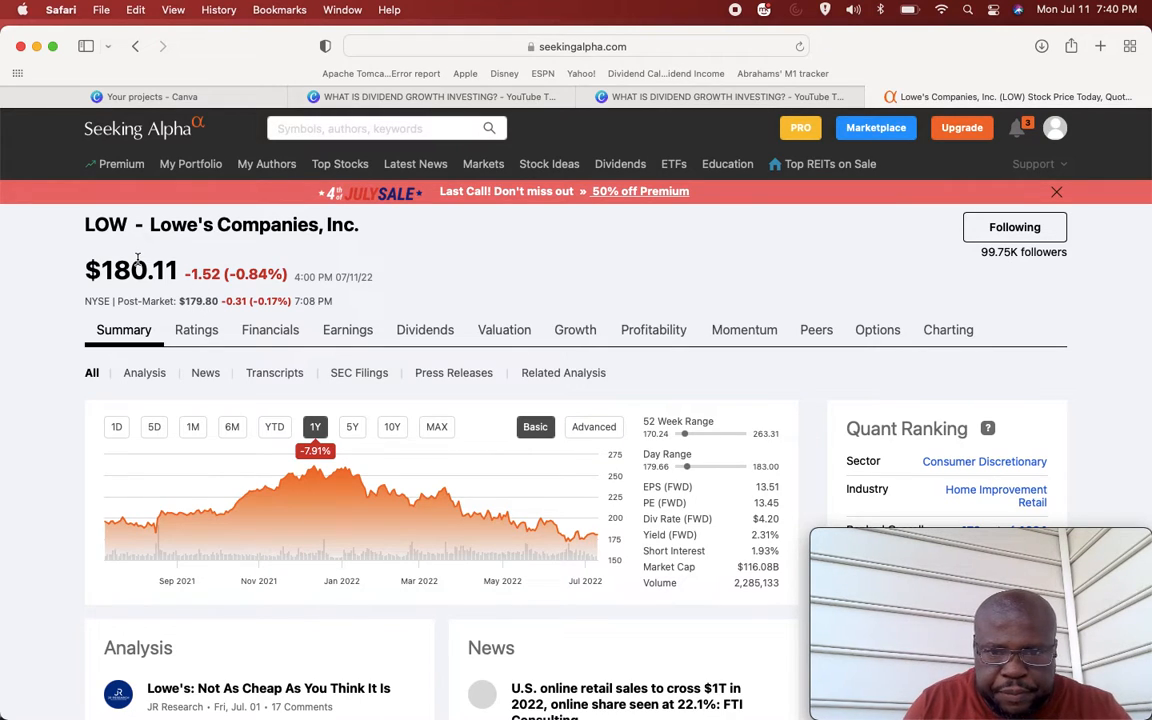
mouse_move(504, 374)
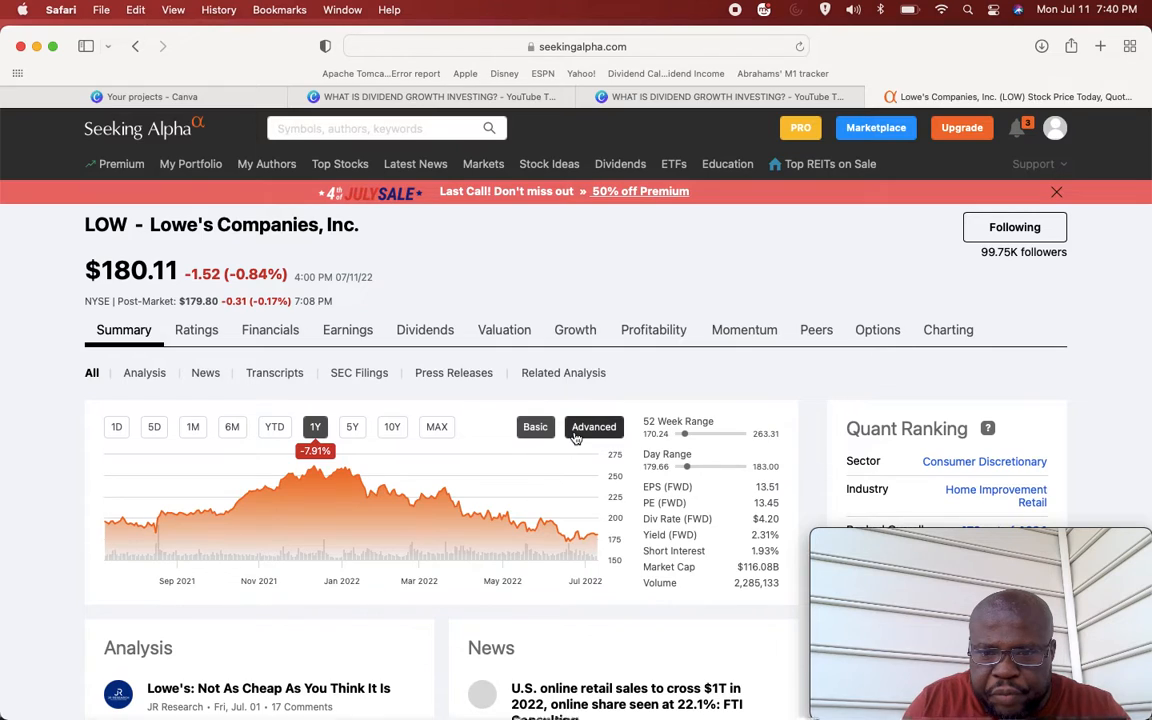
left_click(536, 428)
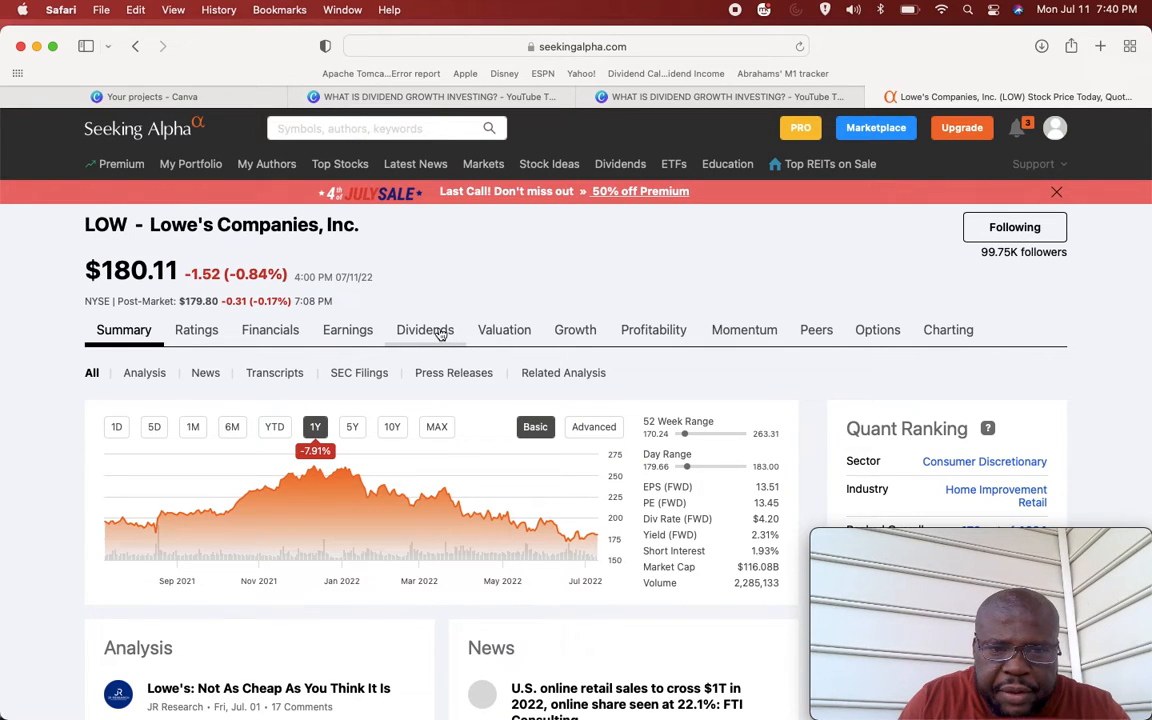
mouse_move(172, 250)
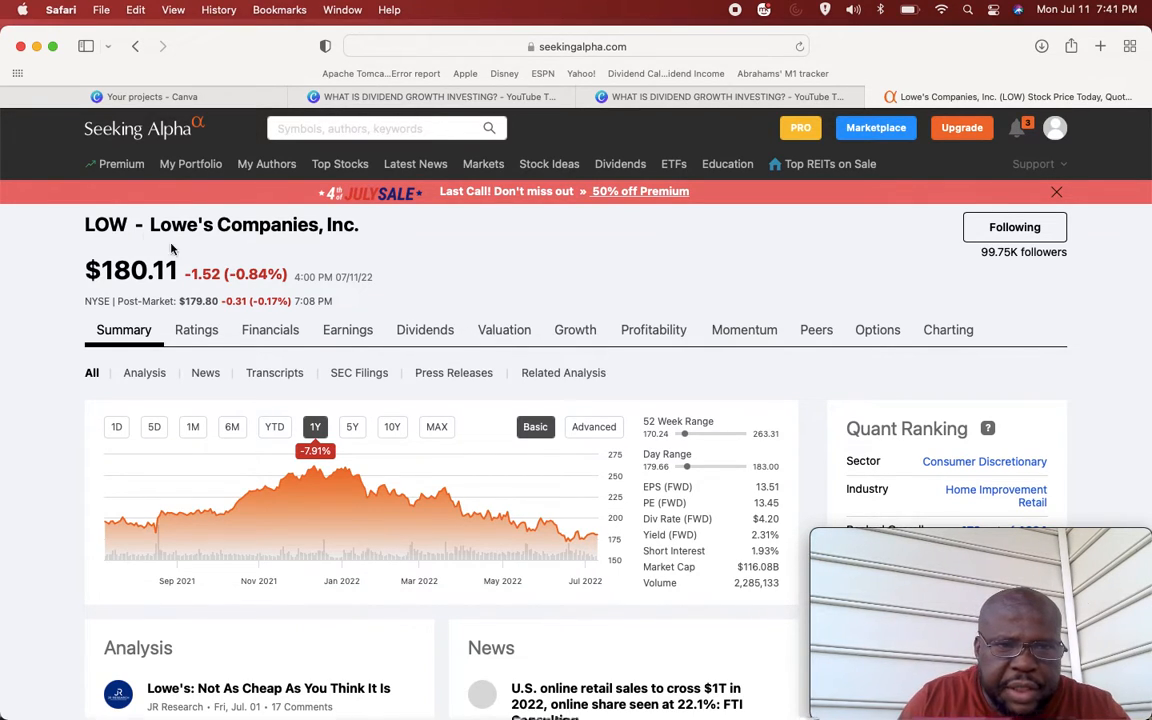
mouse_move(58, 346)
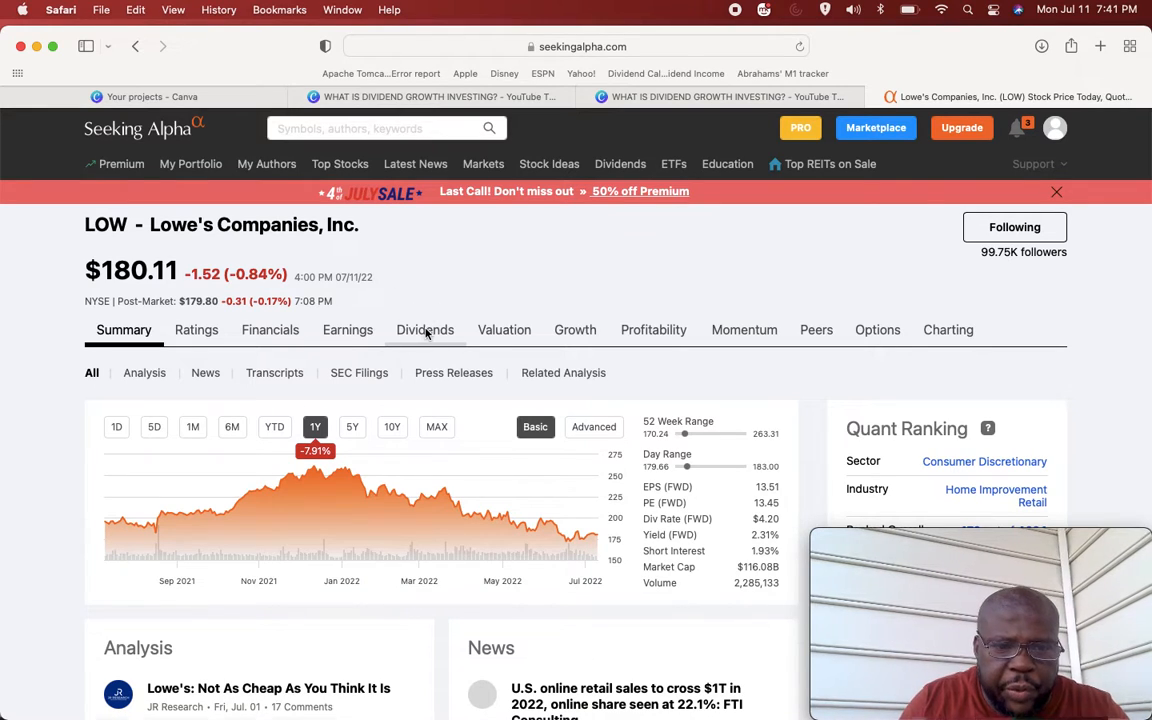
Step: View LOW's Dividend Summary: 2.31% forward yield, $4.20 annual payout, 58 growth years
left_click(424, 330)
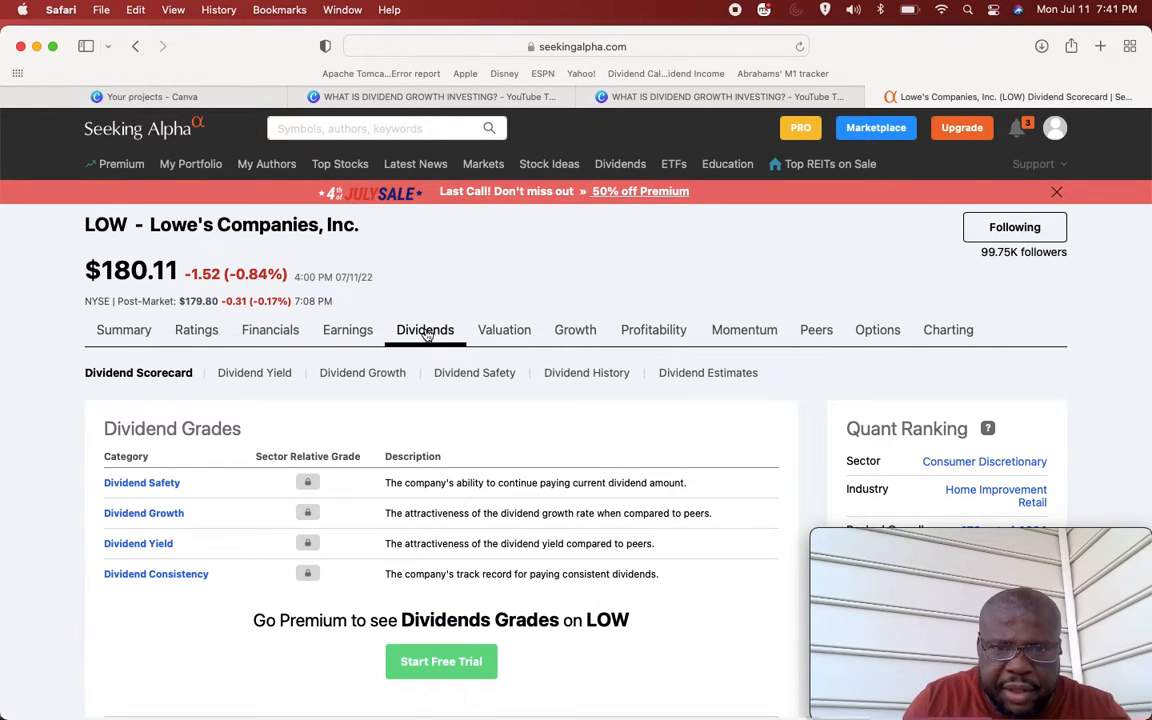
scroll("down", 3)
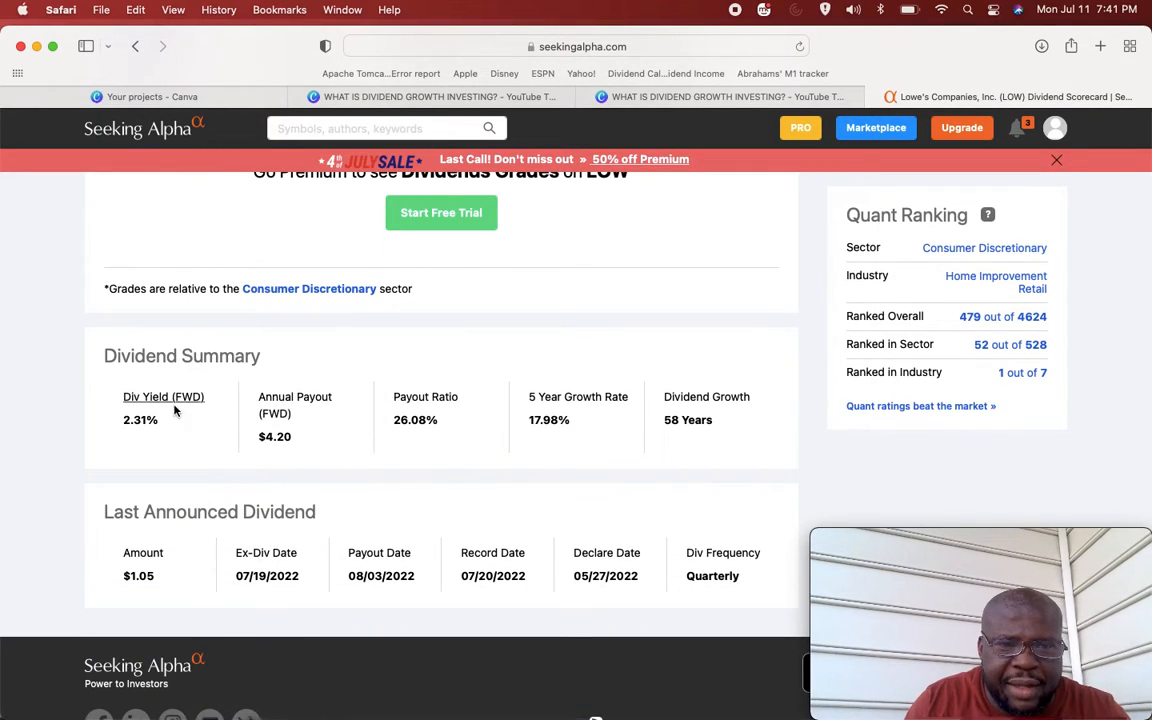
mouse_move(158, 432)
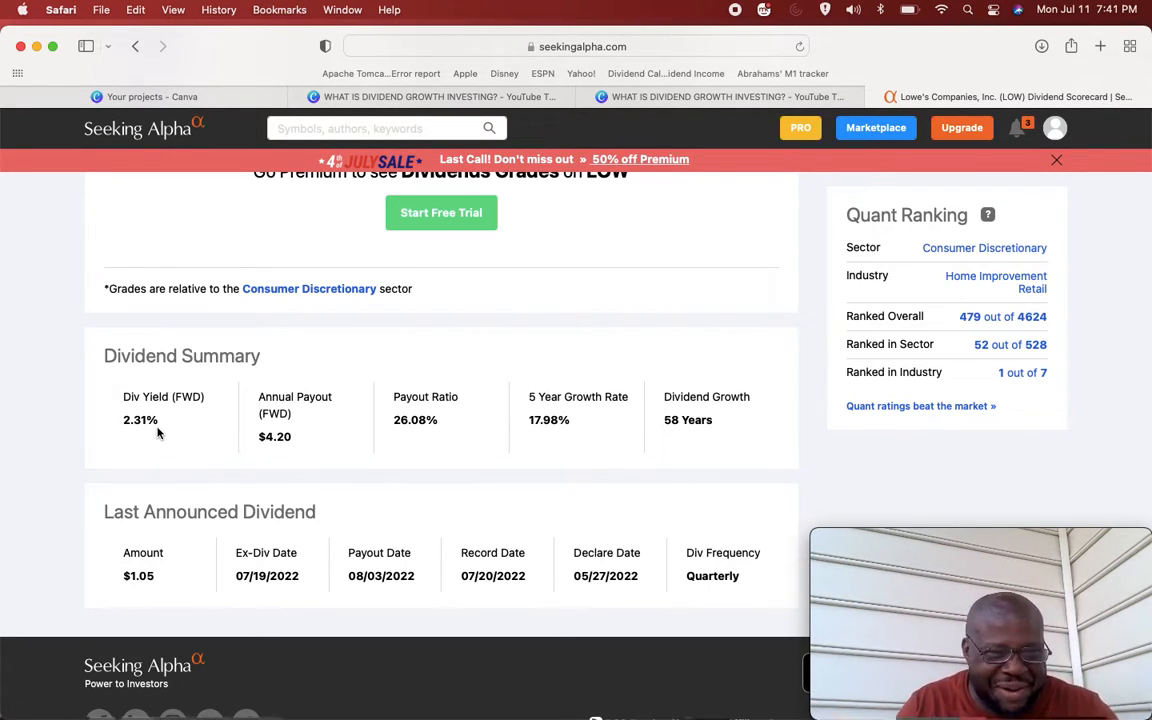
mouse_move(118, 444)
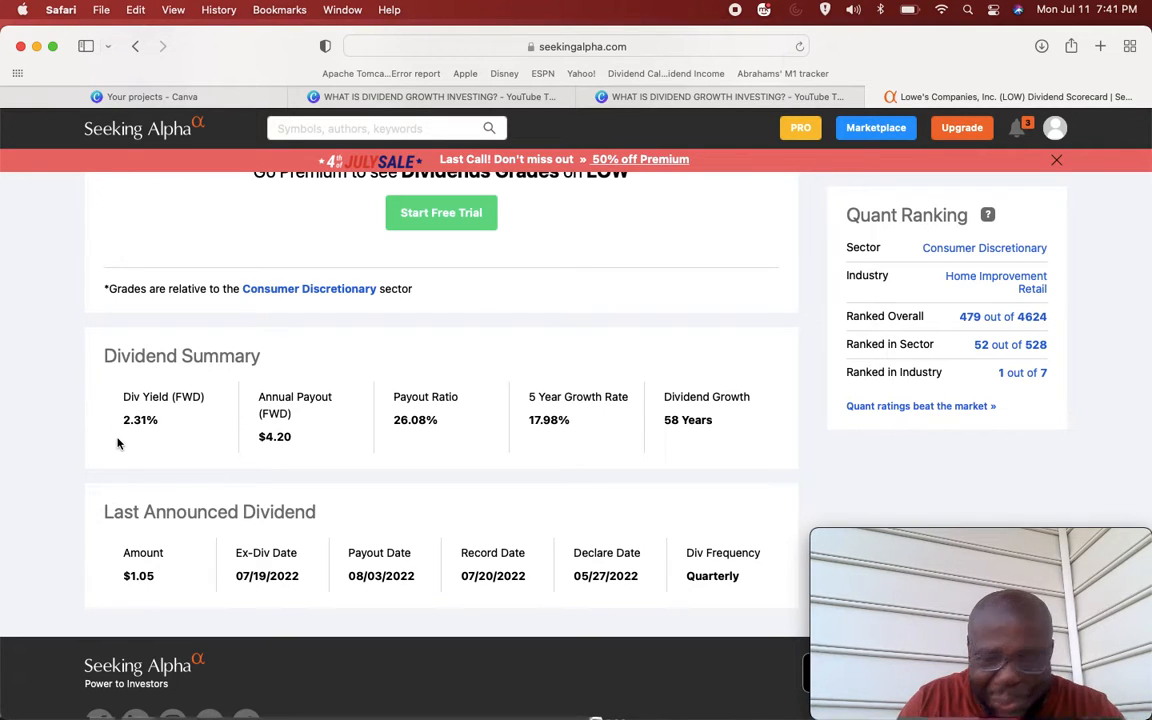
mouse_move(150, 436)
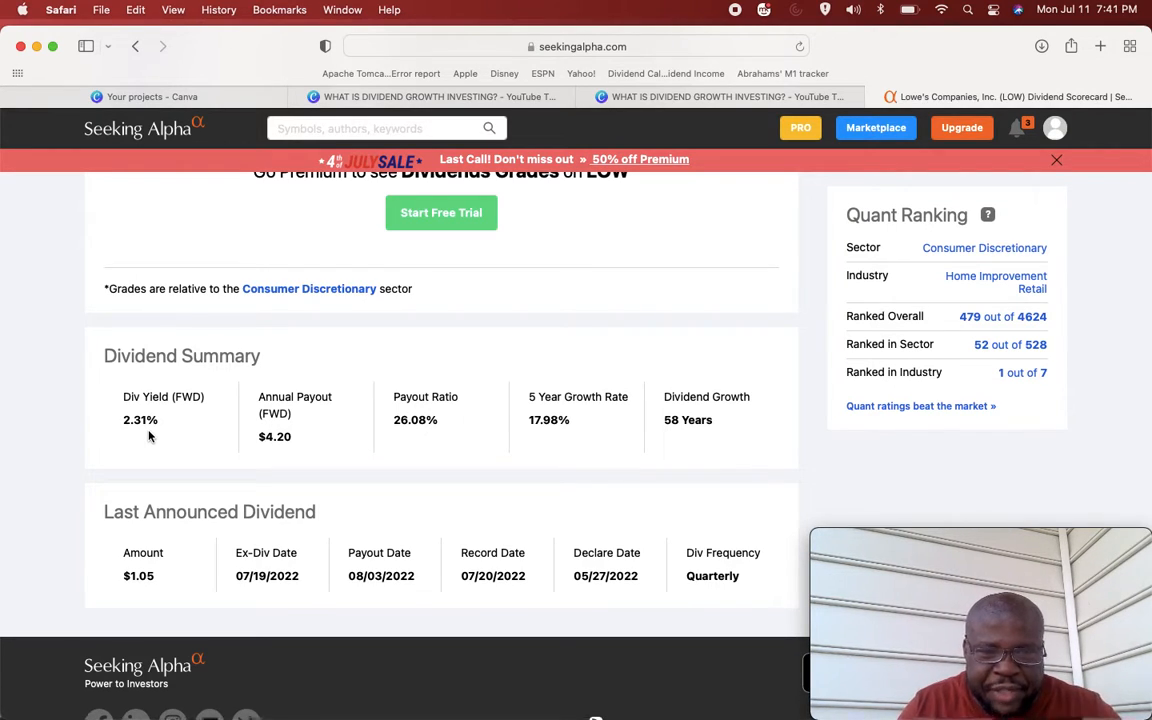
mouse_move(296, 592)
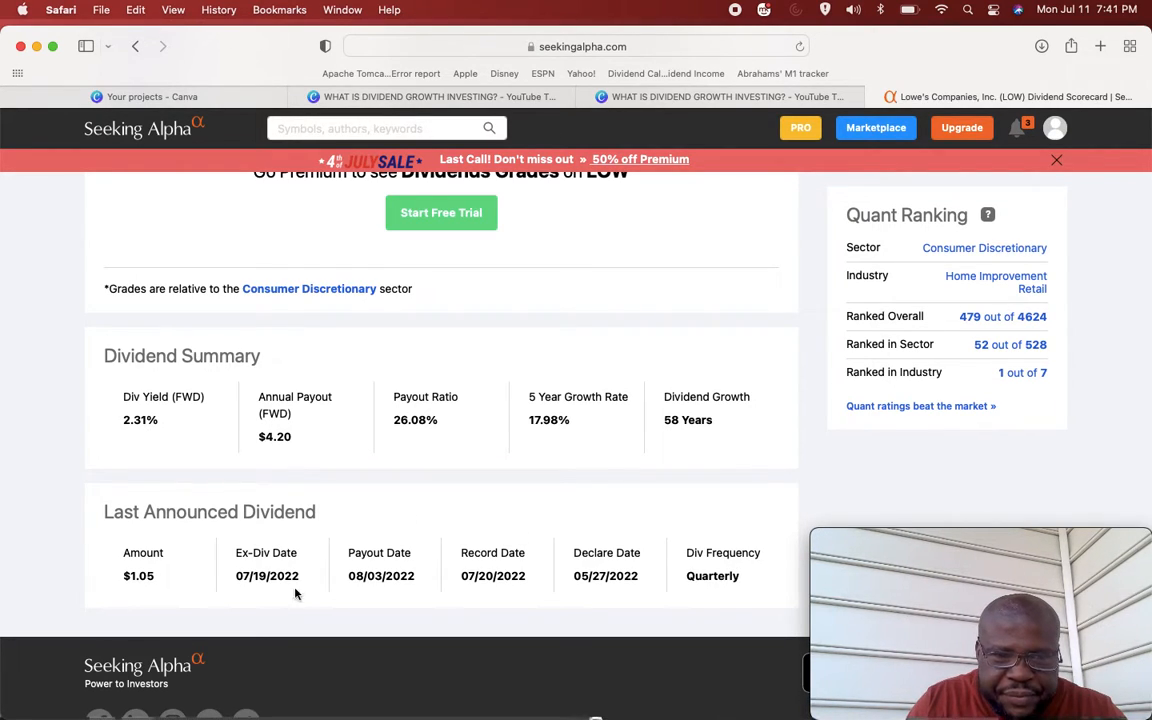
mouse_move(470, 616)
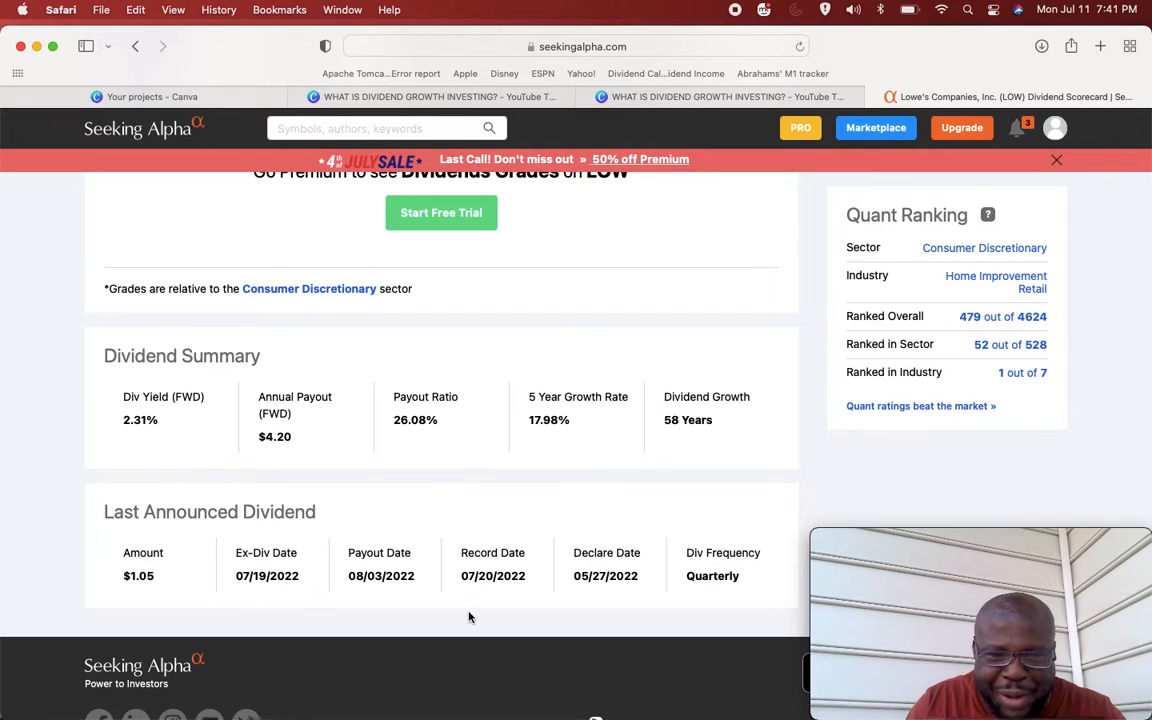
mouse_move(476, 604)
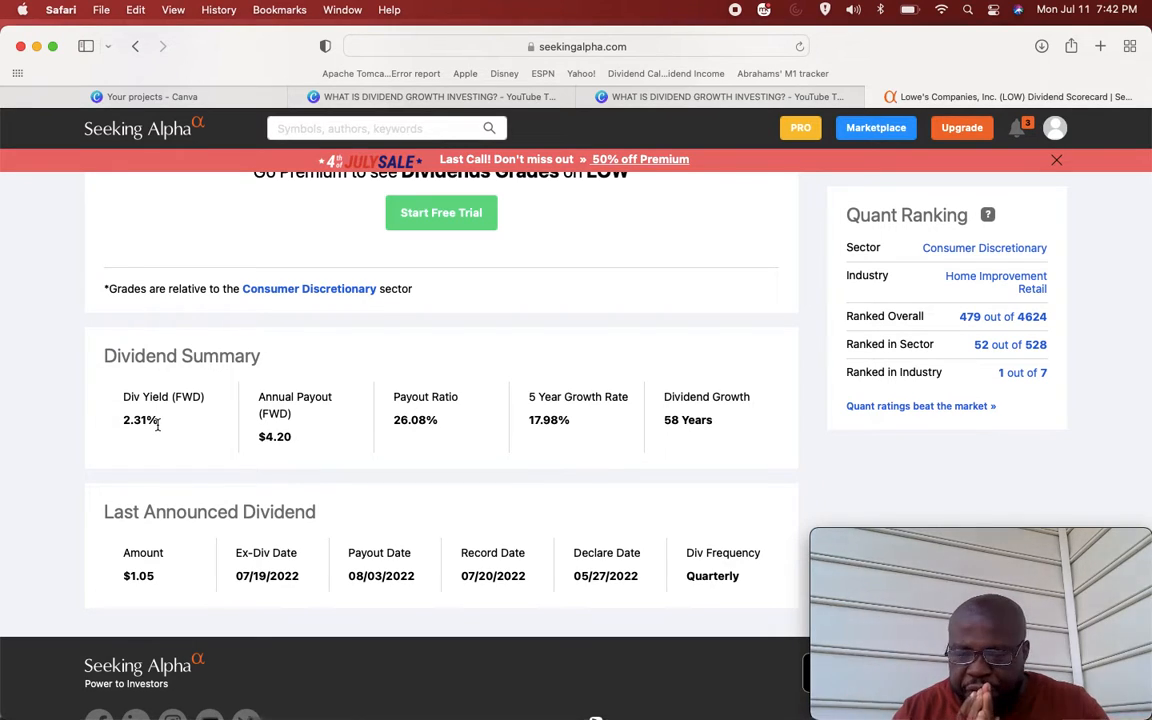
mouse_move(148, 436)
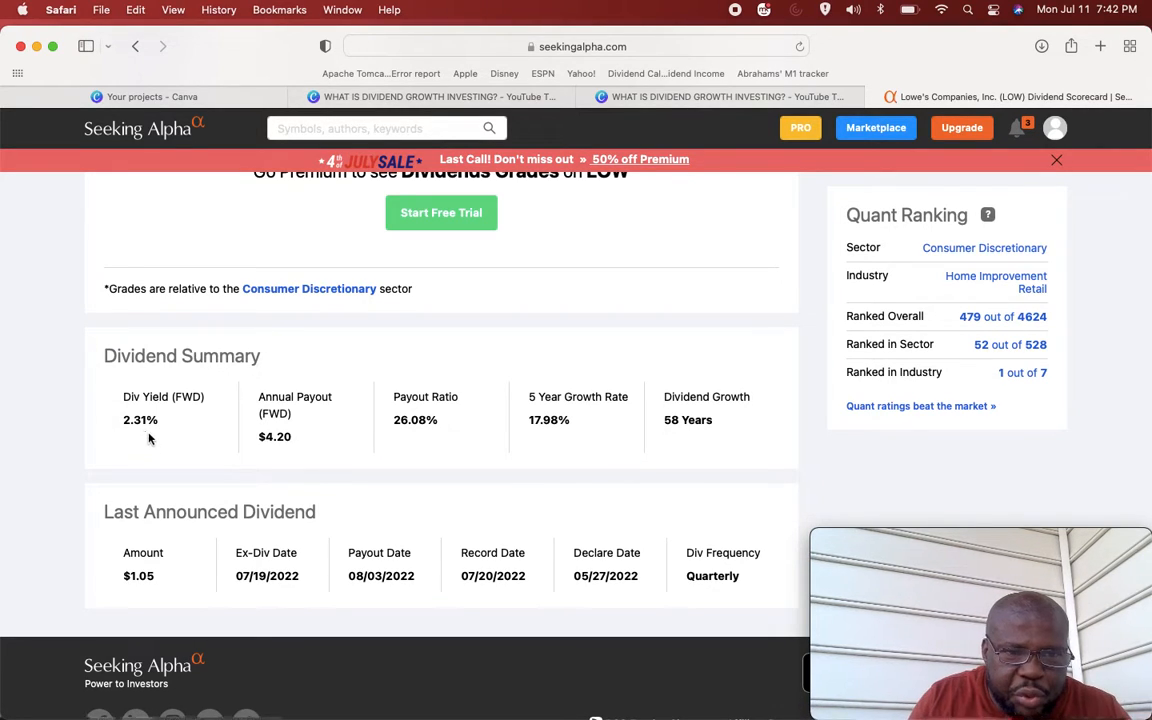
mouse_move(118, 432)
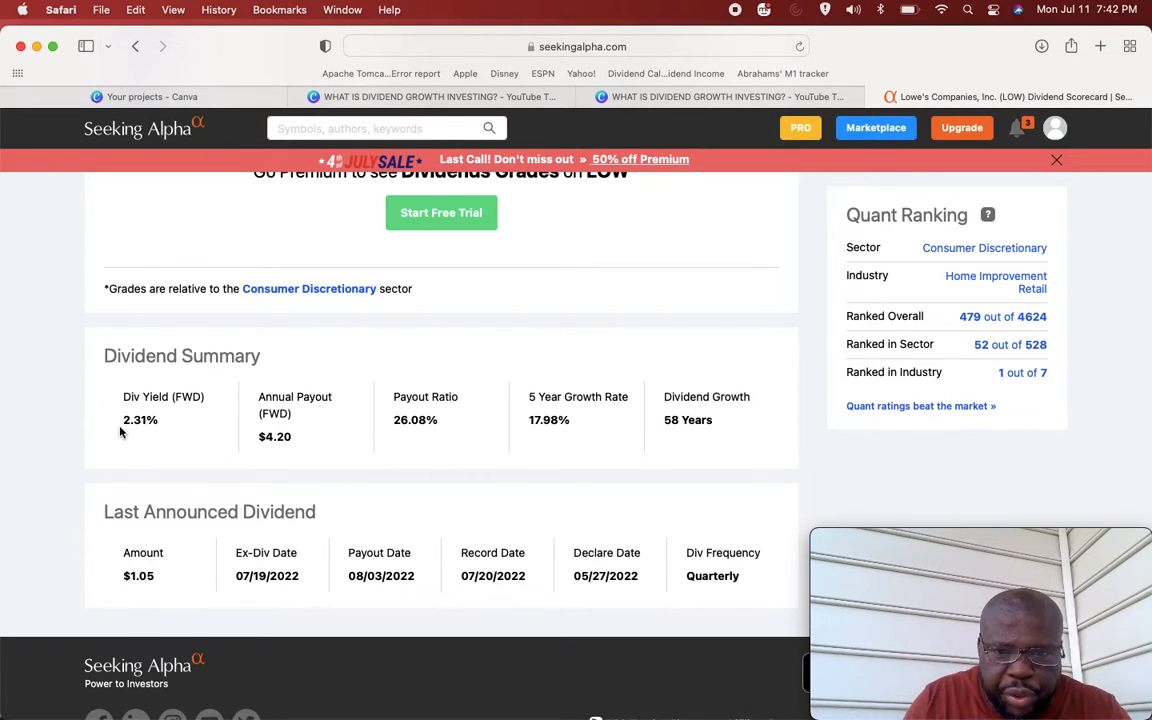
mouse_move(296, 458)
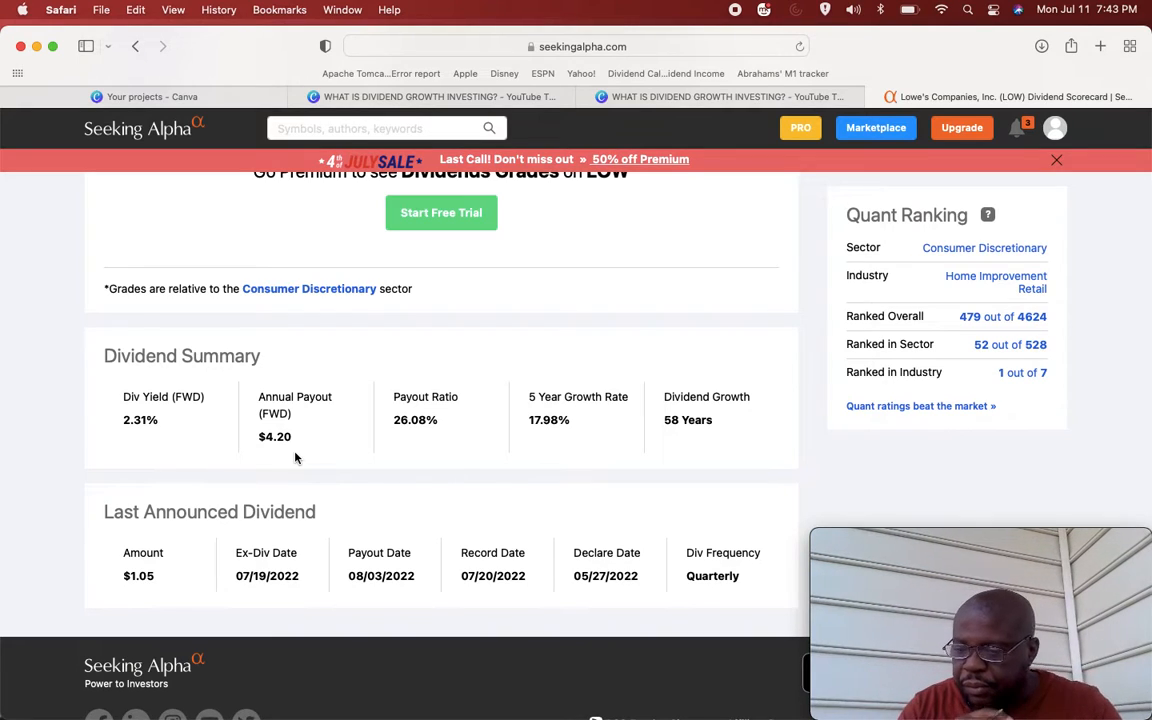
mouse_move(200, 348)
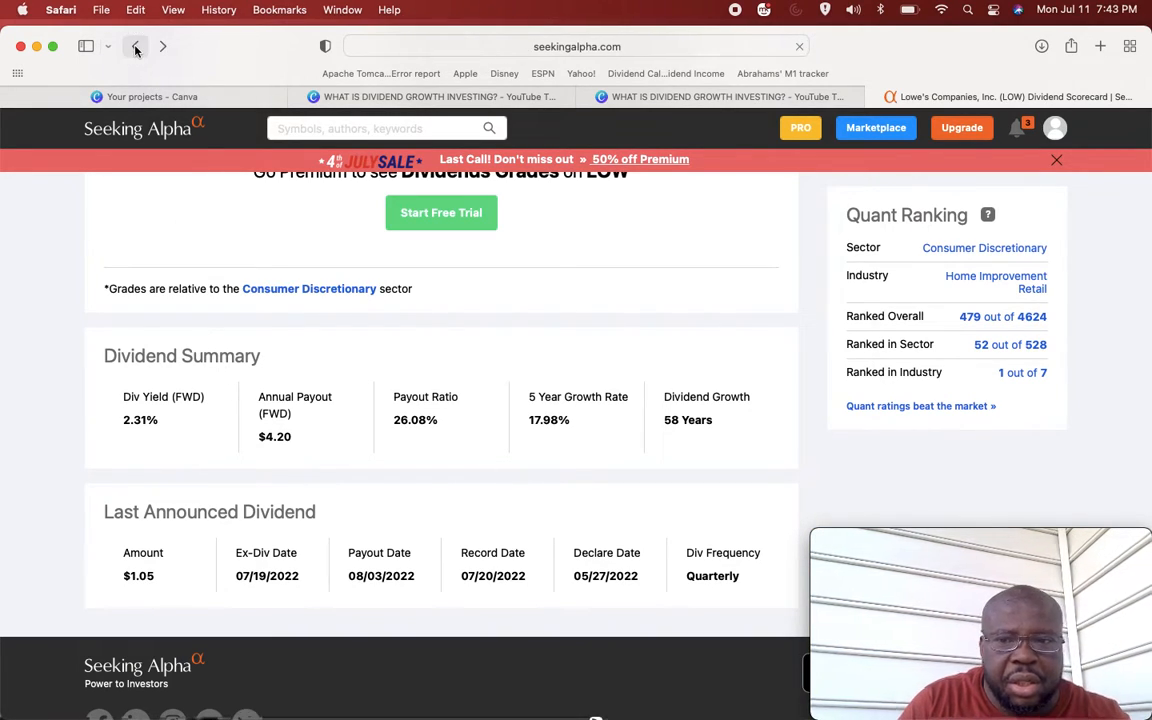
left_click(136, 46)
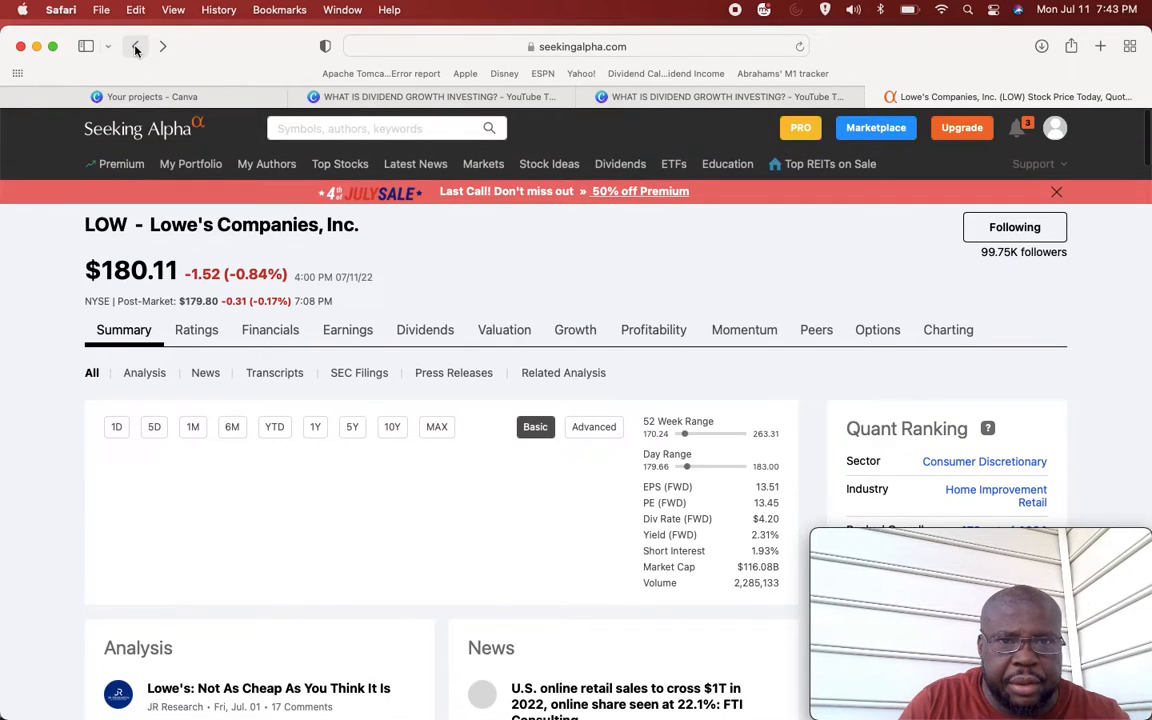
left_click(316, 428)
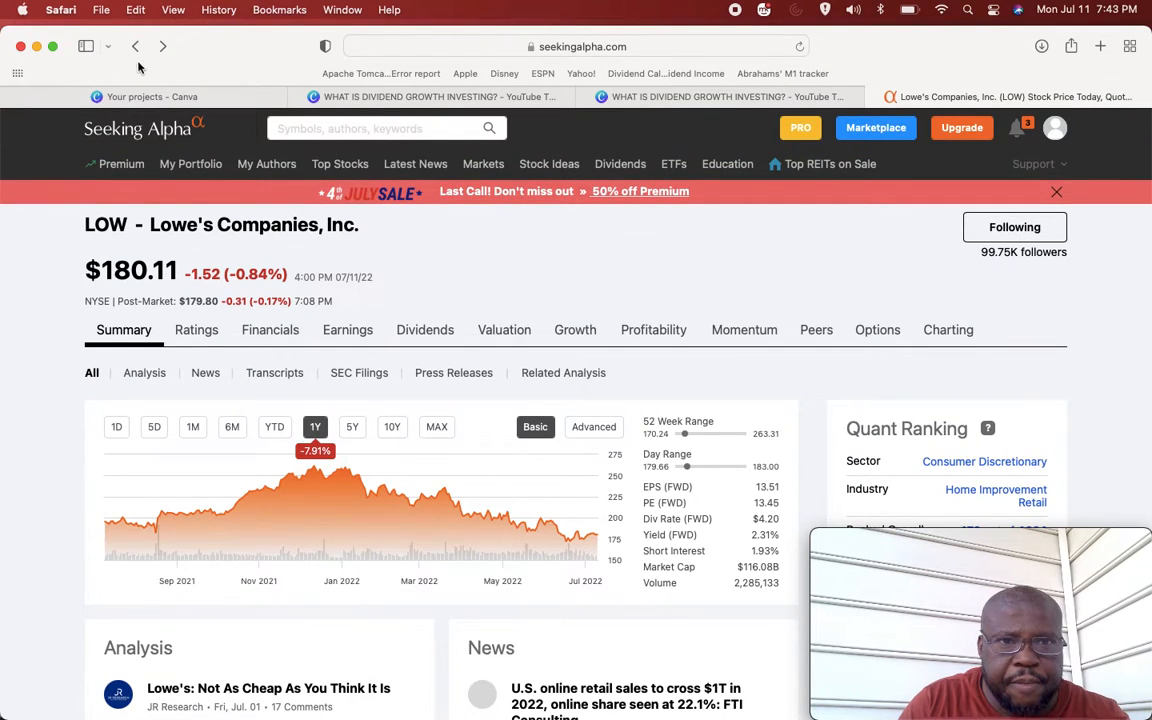
left_click(190, 164)
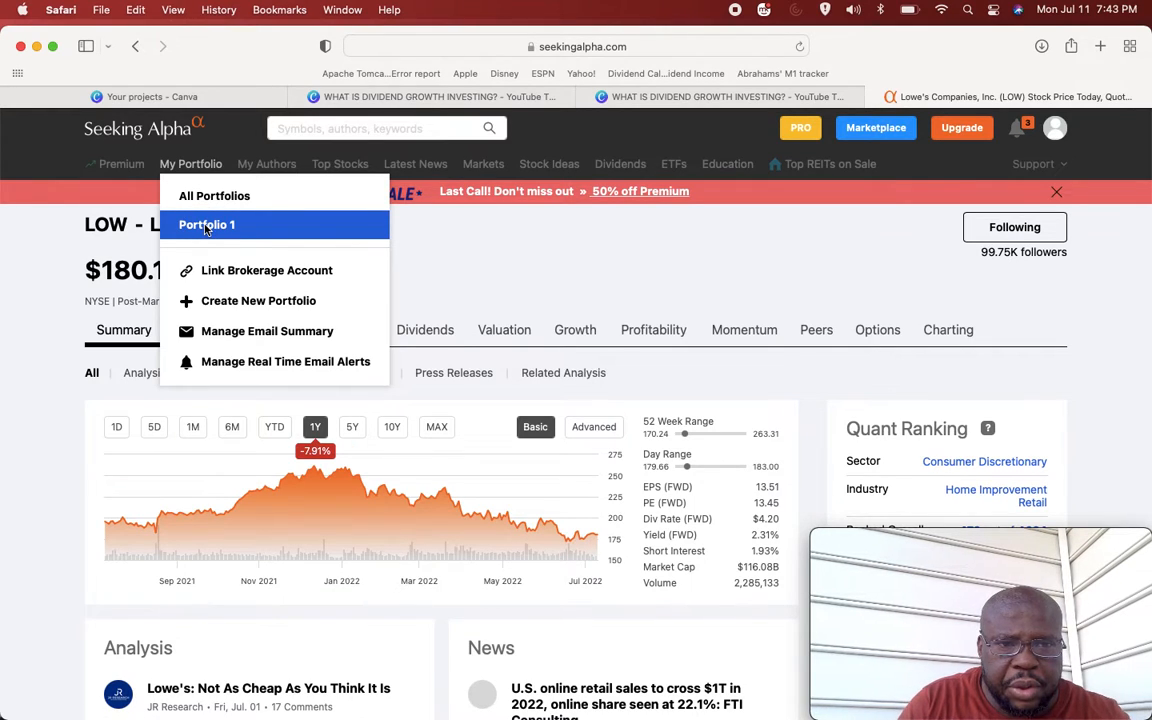
left_click(208, 224)
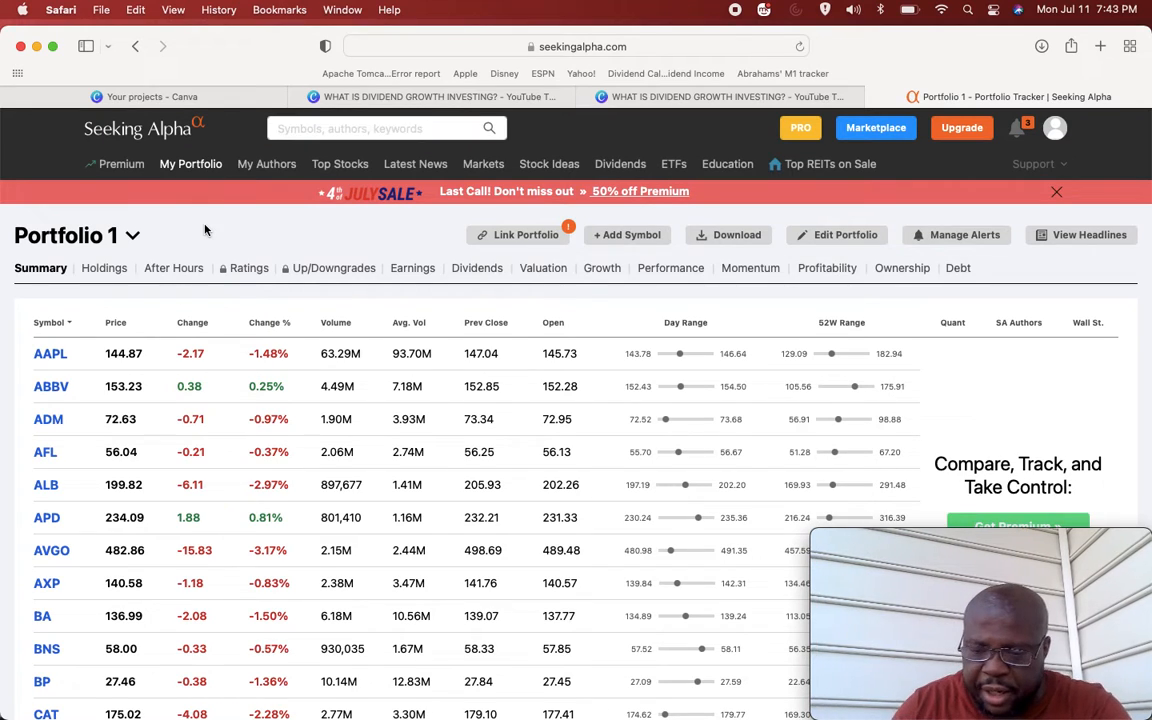
scroll("down", 3)
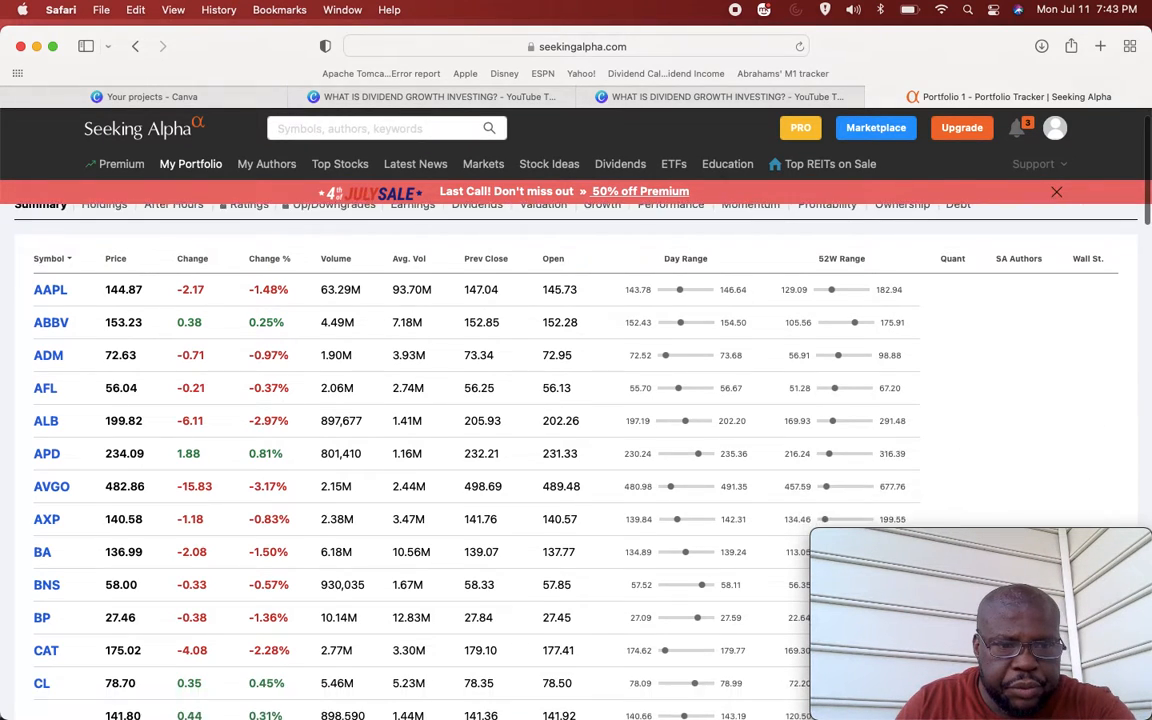
scroll("down", 3)
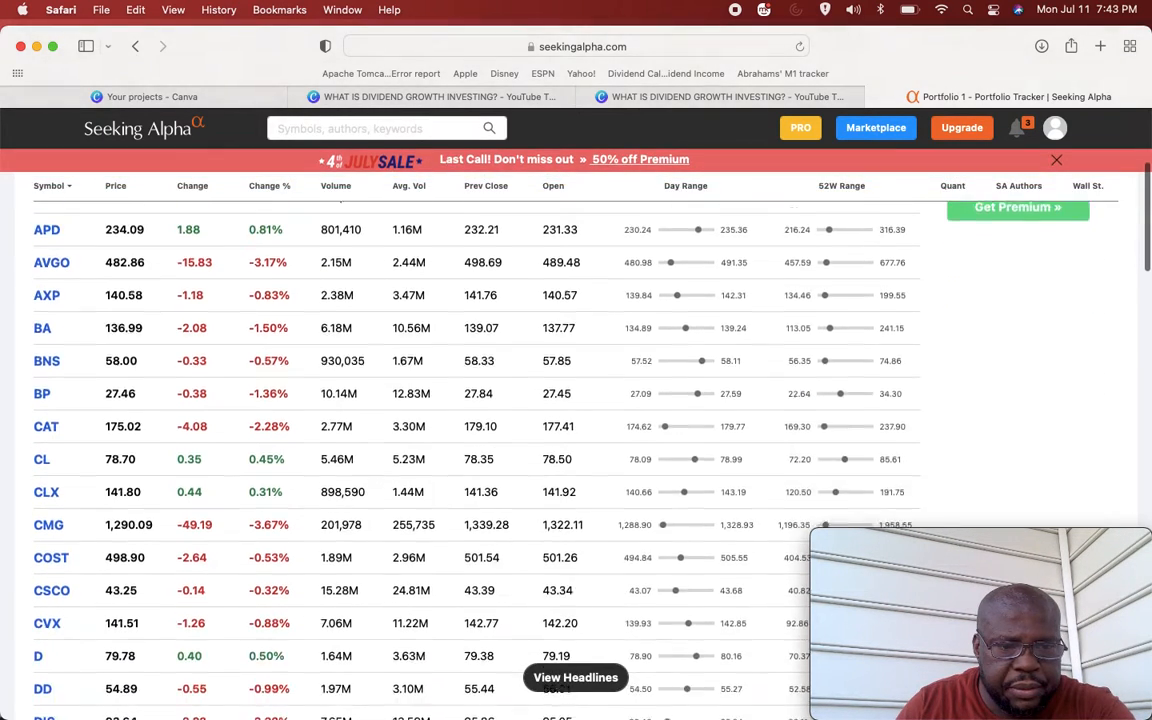
scroll("down", 3)
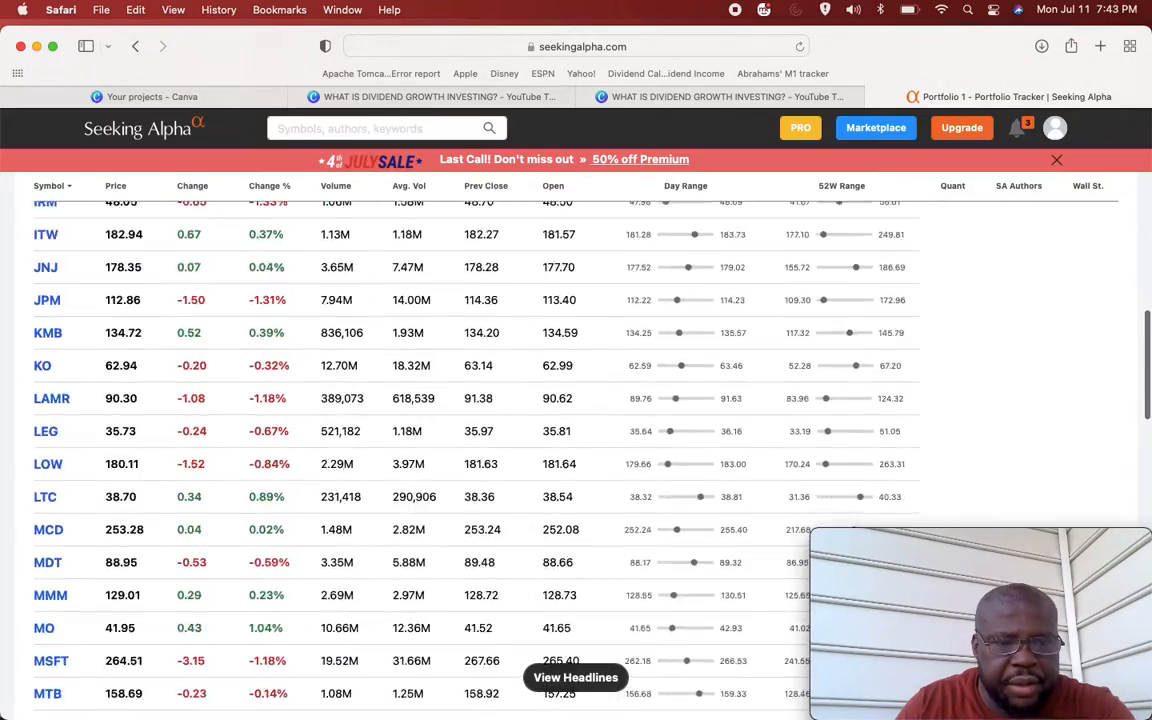
scroll("down", 3)
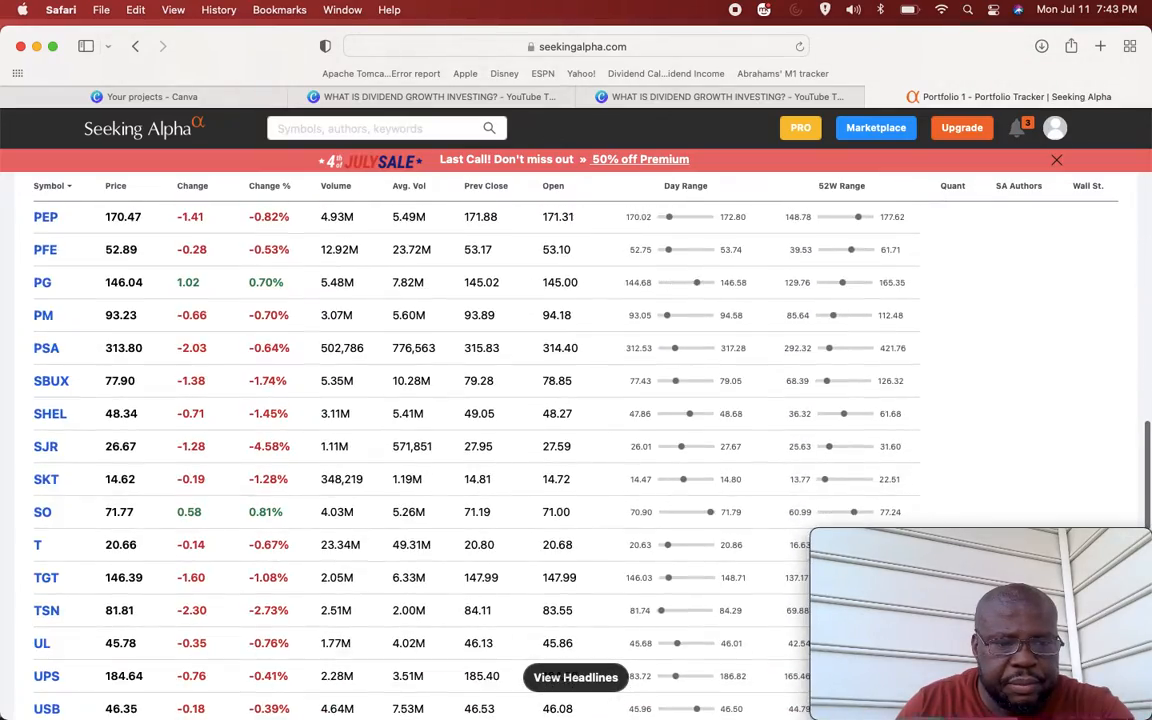
scroll("down", 3)
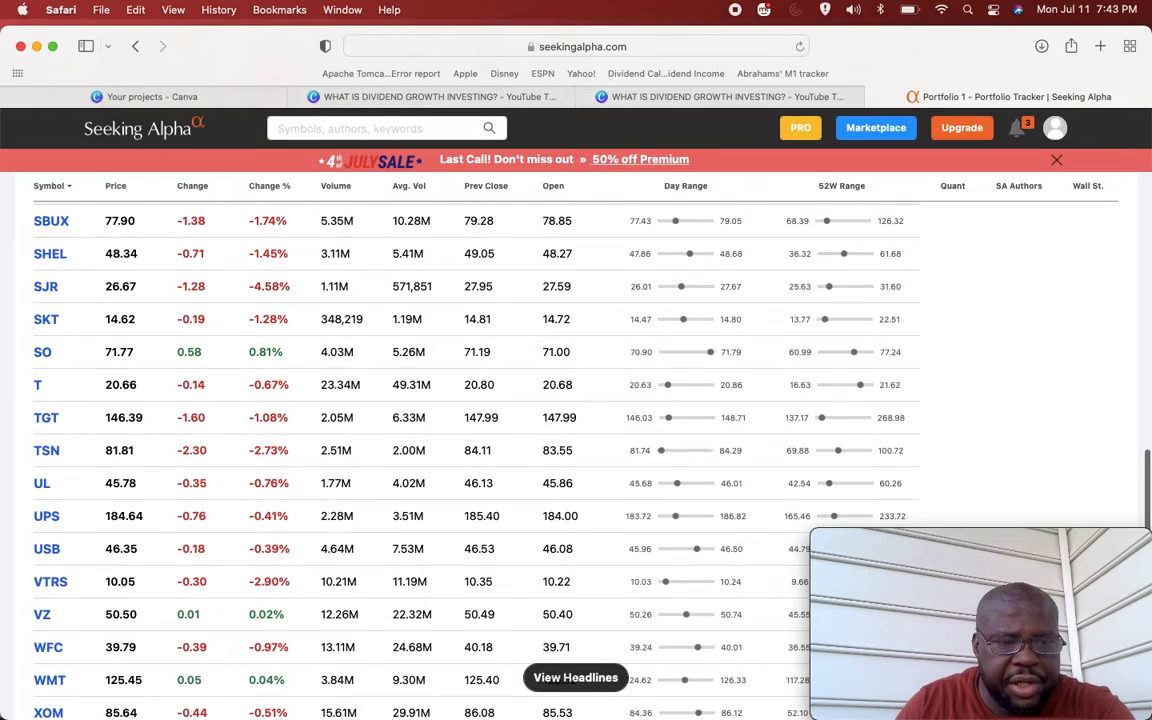
mouse_move(42, 614)
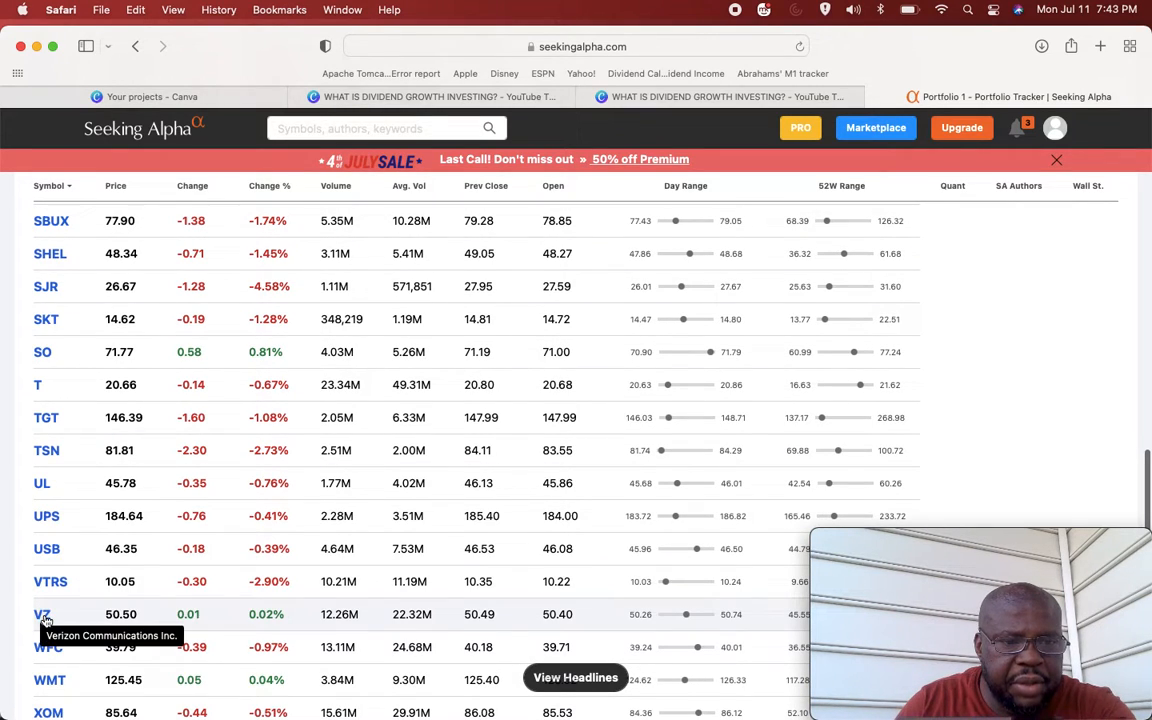
Step: Bring up the Verizon (VZ) summary page from the portfolio table, showing a 5.07% forward yield
left_click(42, 614)
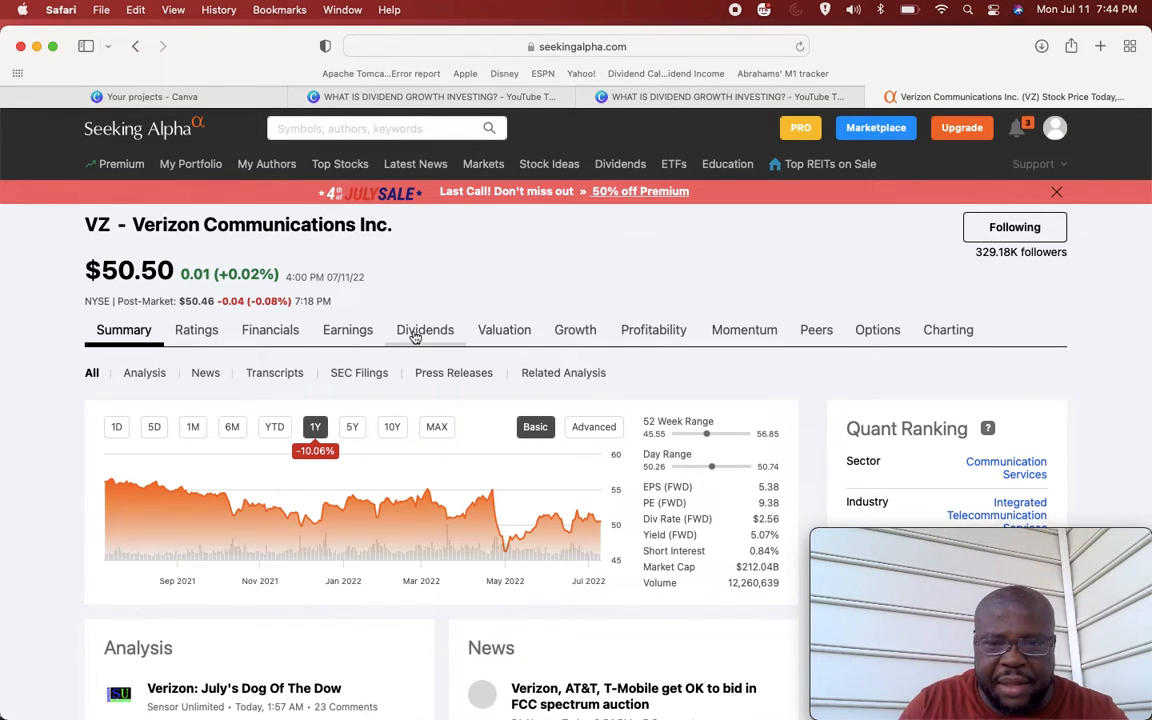
mouse_move(678, 518)
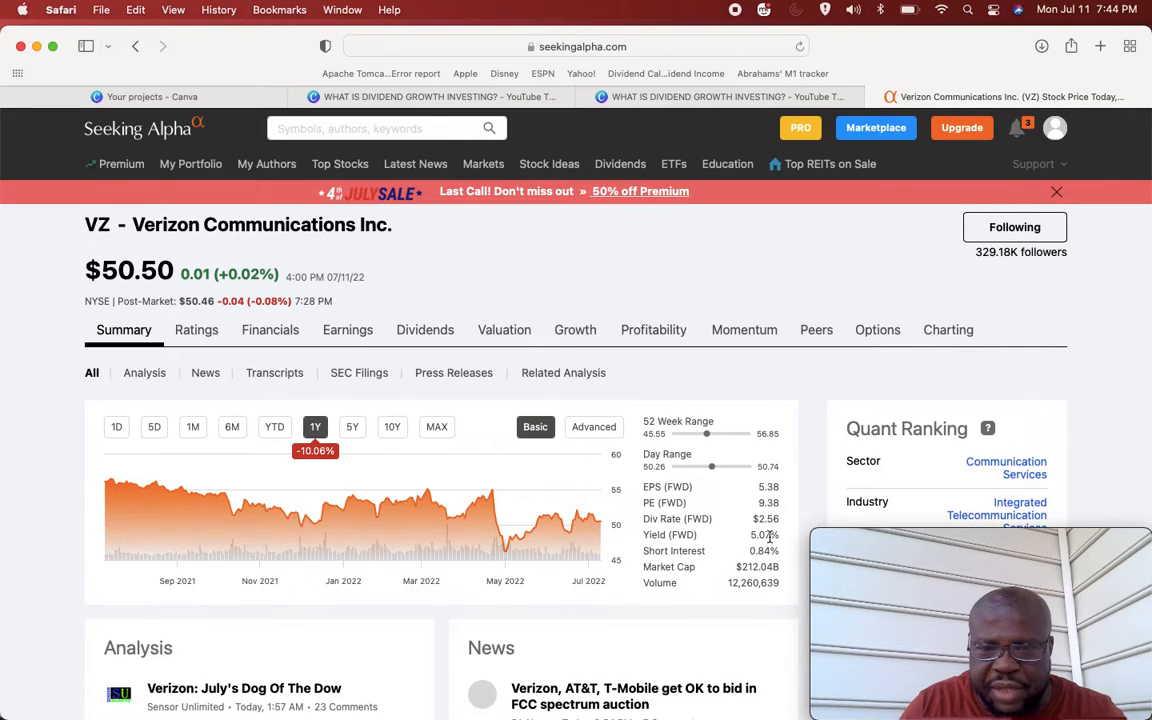
mouse_move(668, 534)
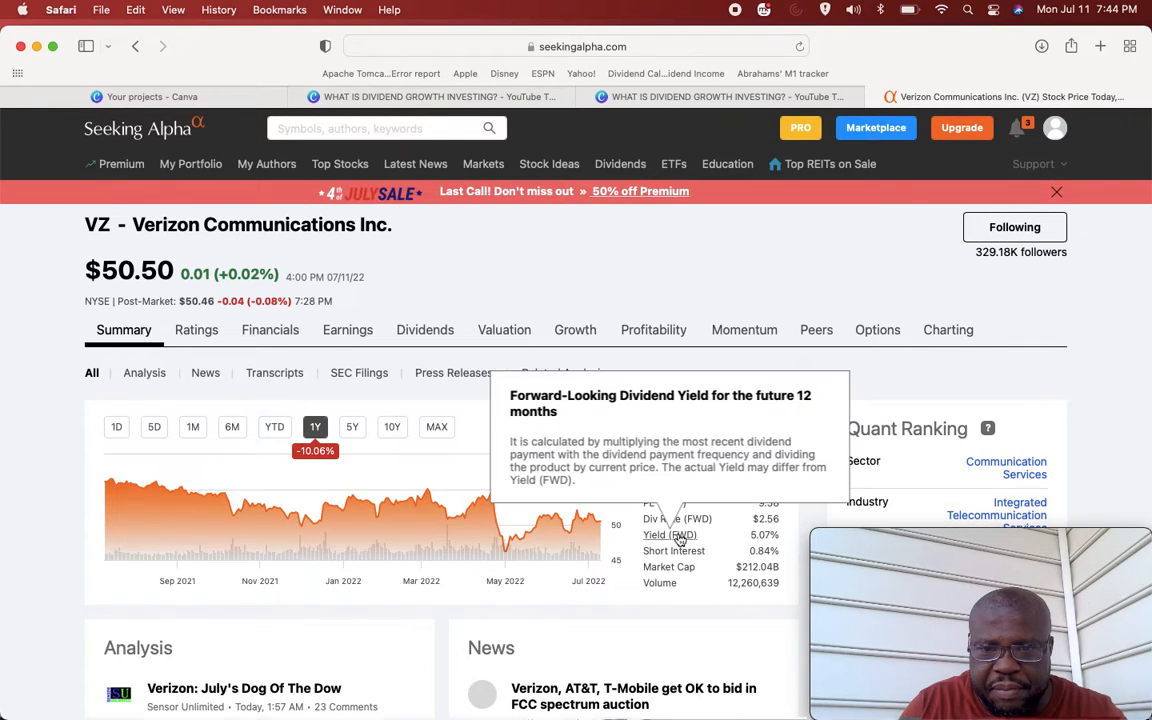
mouse_move(464, 400)
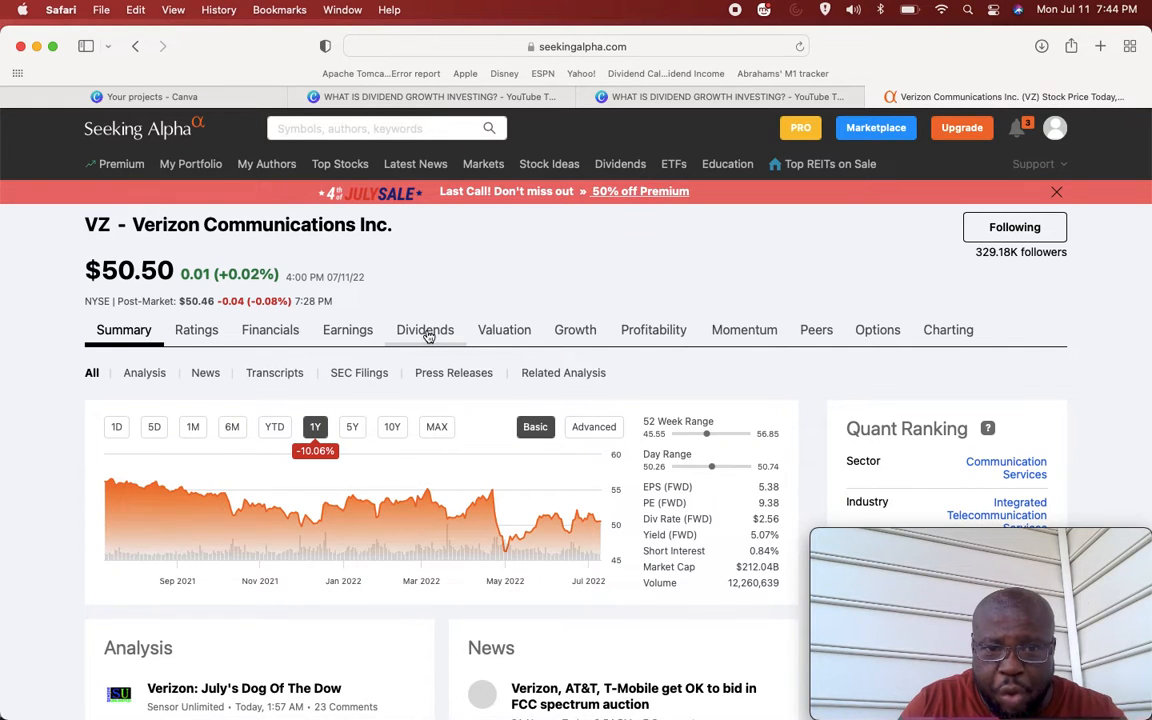
Step: View VZ's Dividend Summary: 5.07% yield, $2.56 payout, 46.83% payout ratio, 18 growth years
left_click(424, 330)
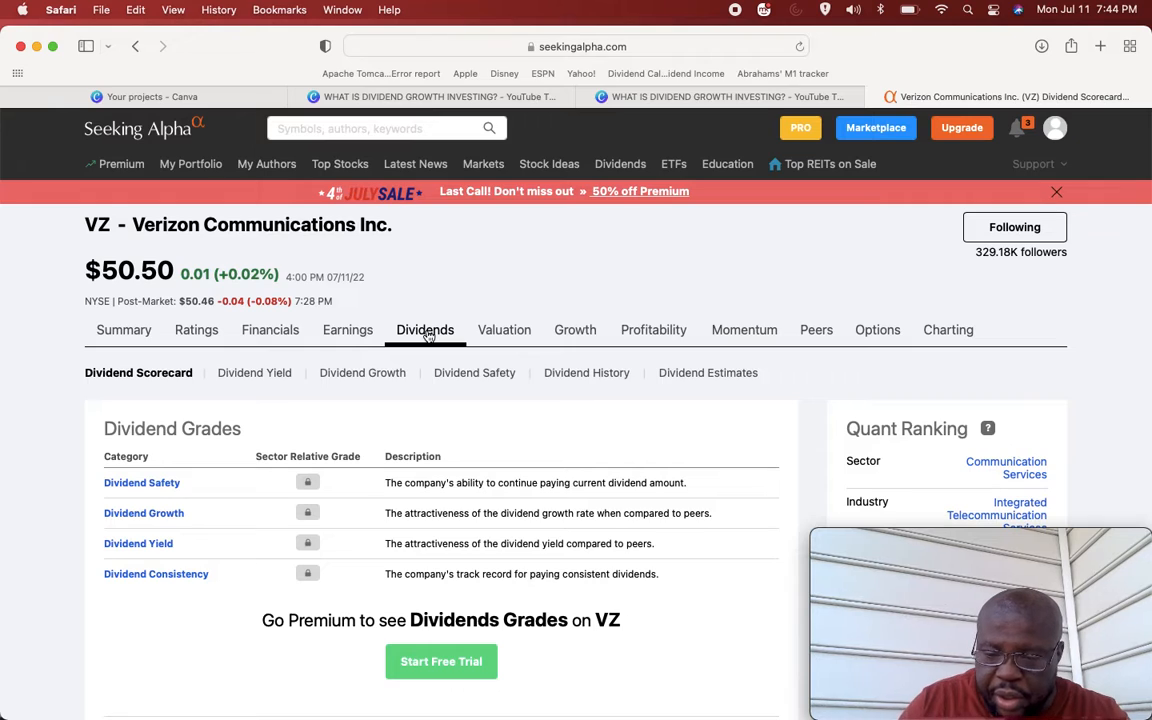
scroll("down", 3)
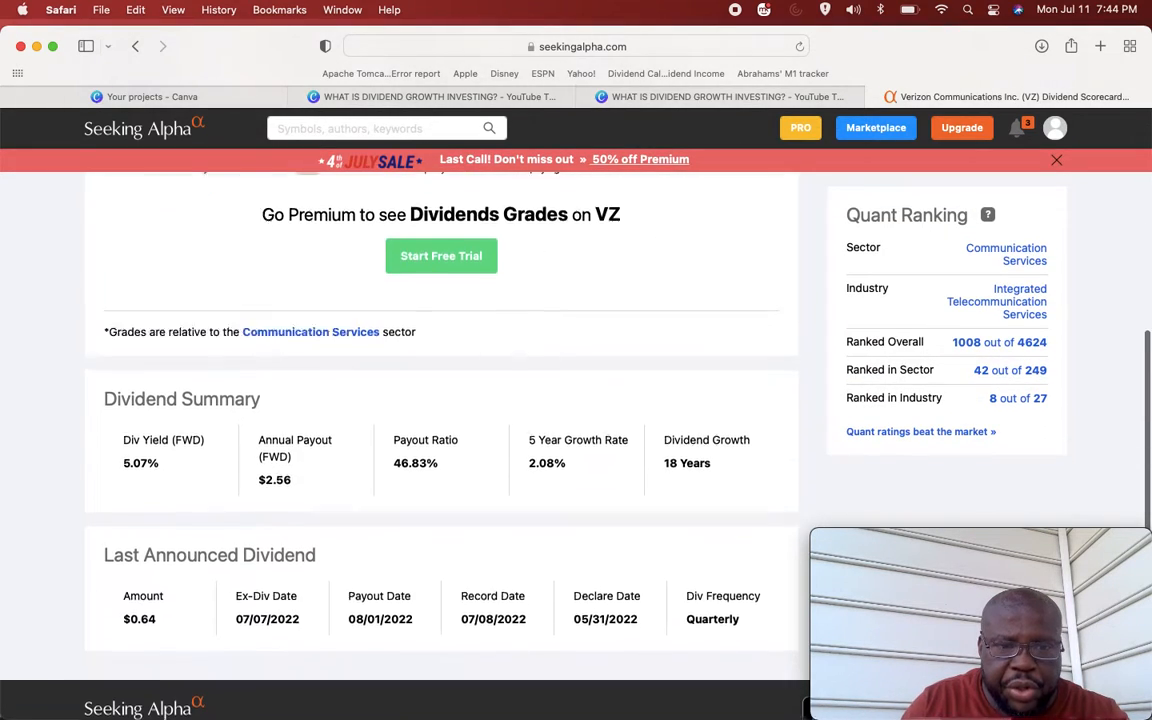
scroll("down", 3)
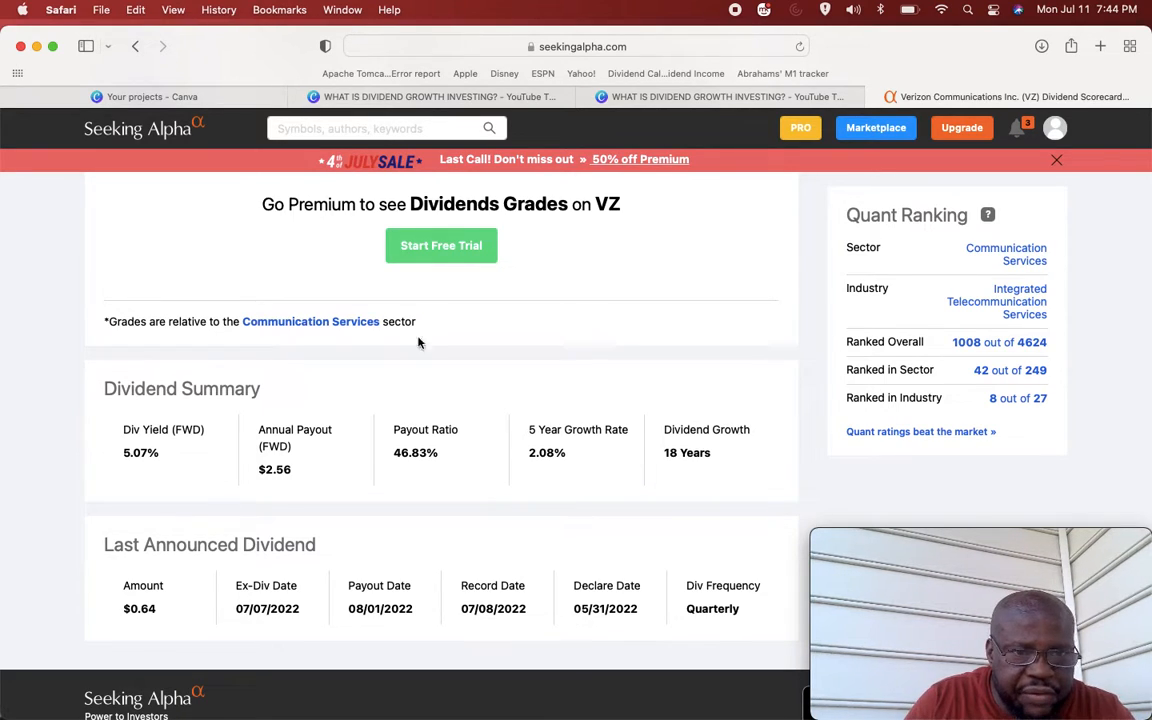
mouse_move(120, 464)
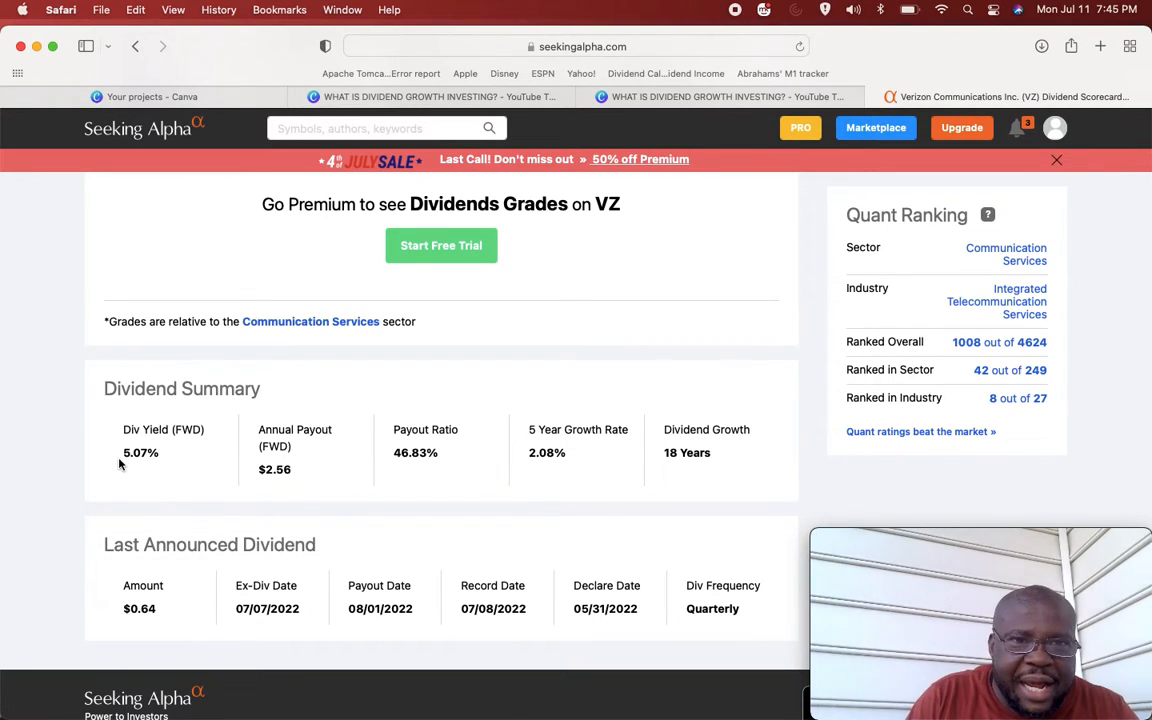
mouse_move(164, 150)
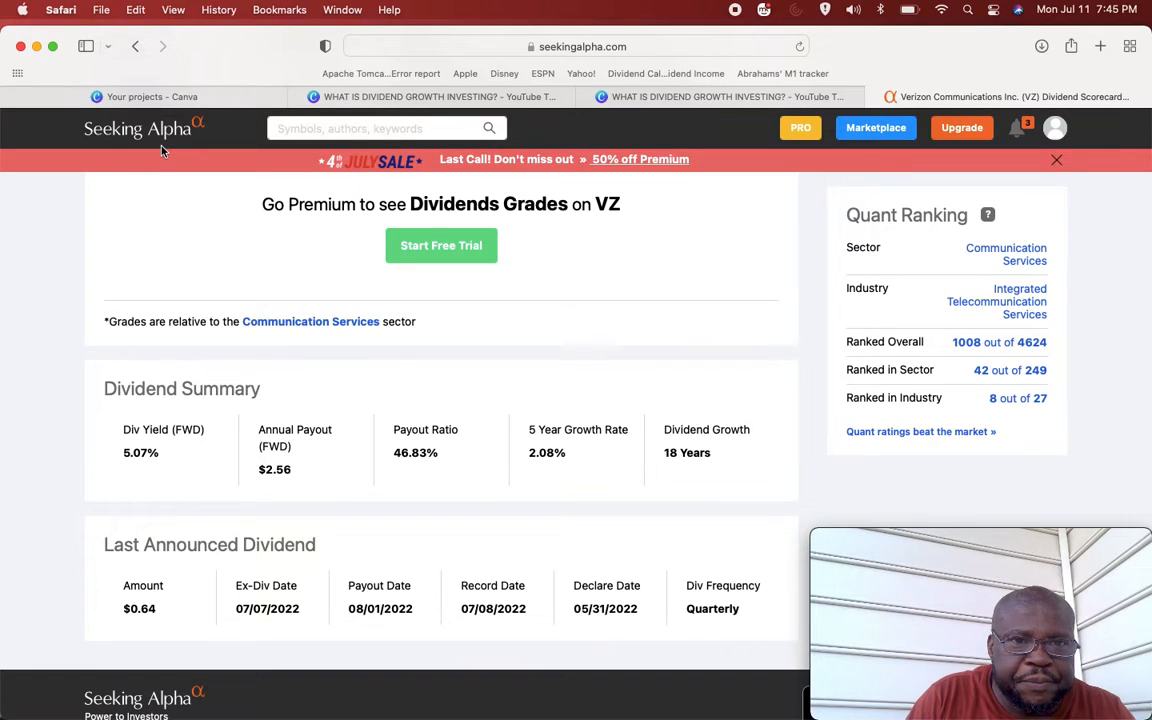
mouse_move(190, 58)
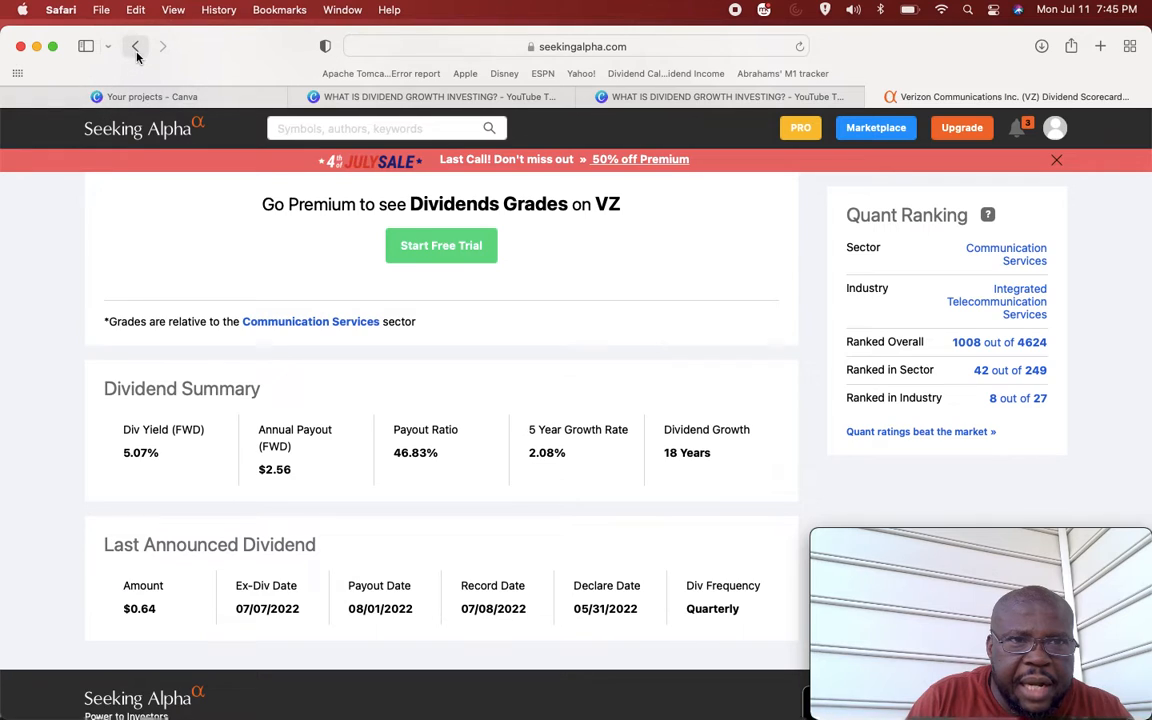
Step: Return to the Portfolio 1 tracker via My Portfolio and review the holdings list from AAPL down and back
left_click(136, 46)
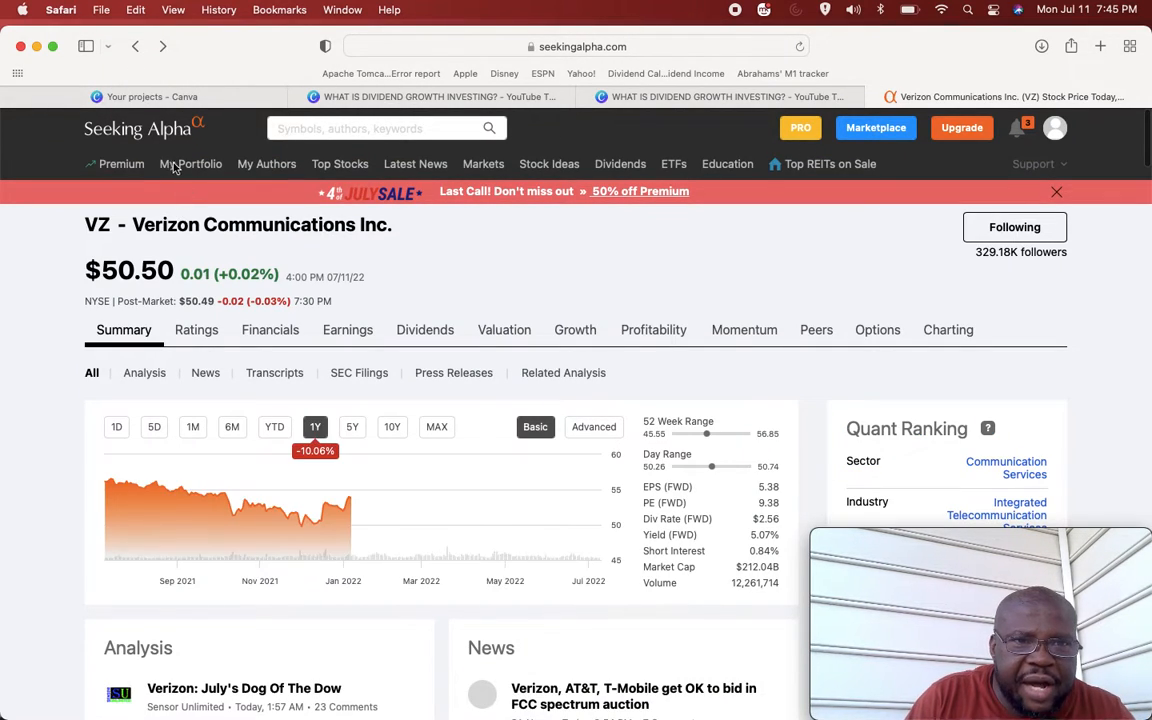
left_click(190, 164)
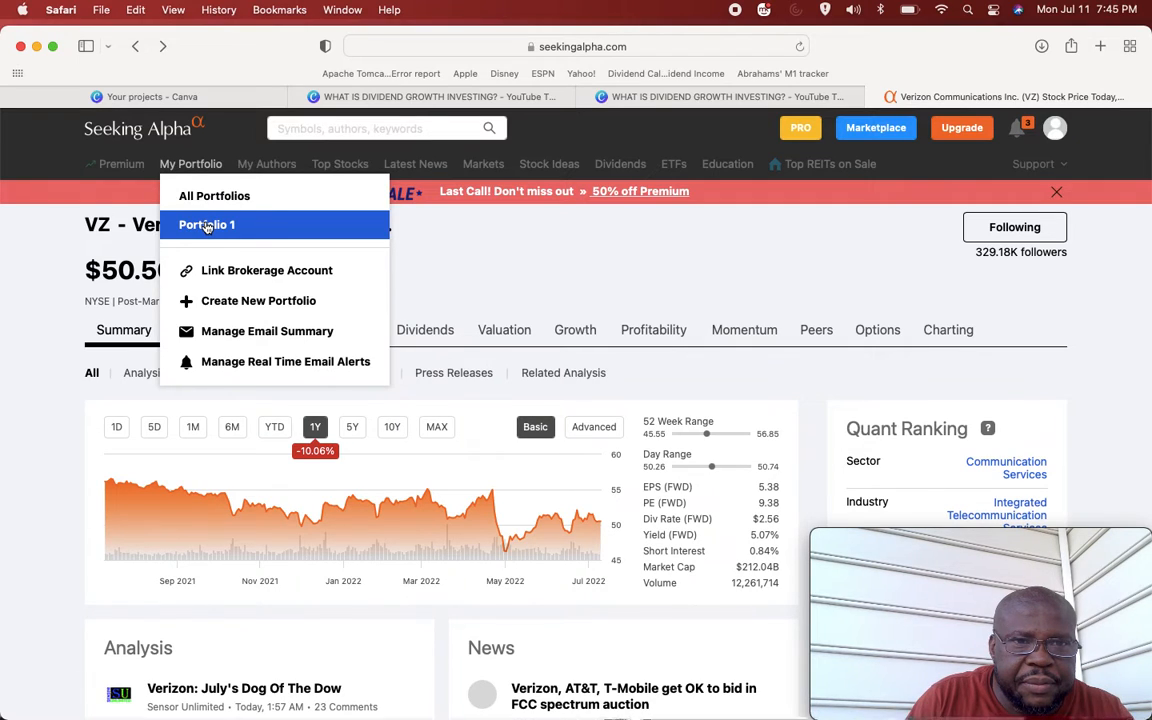
left_click(208, 224)
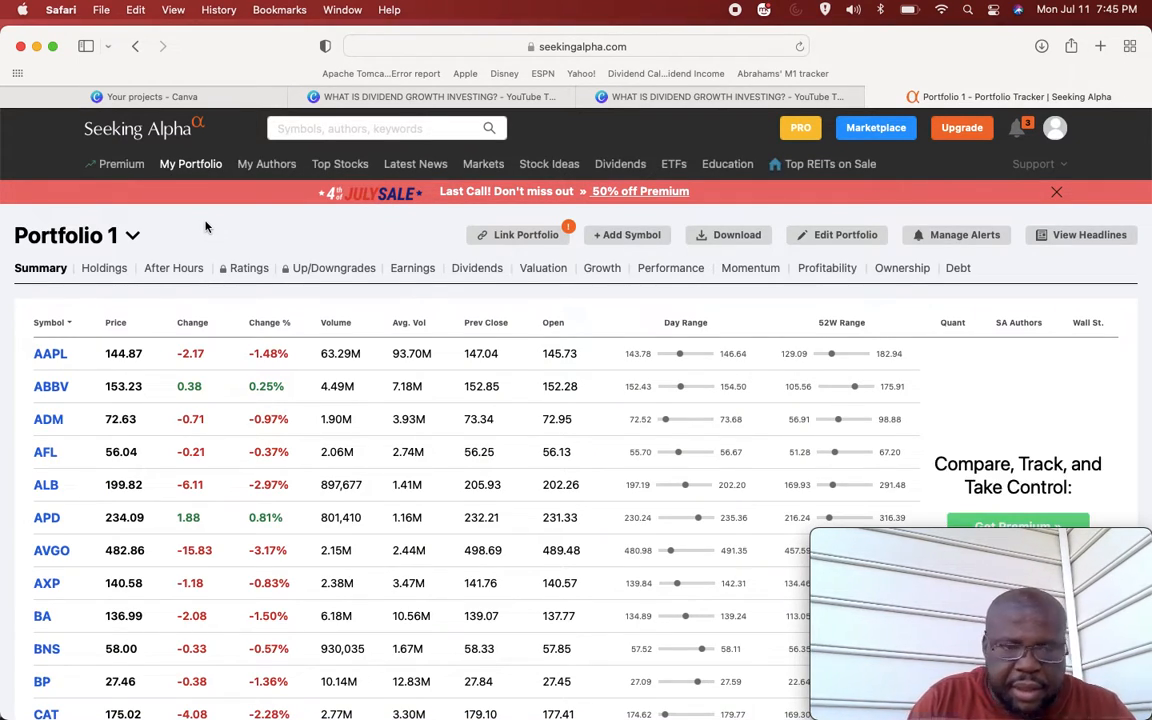
scroll("down", 3)
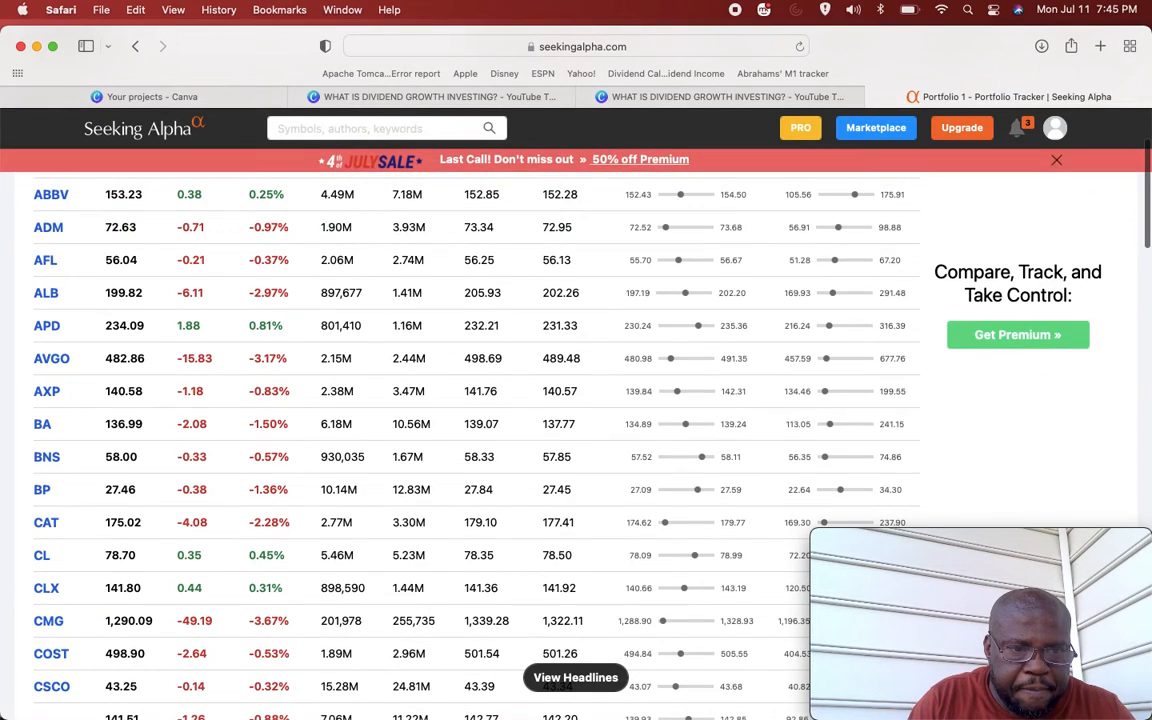
scroll("down", 3)
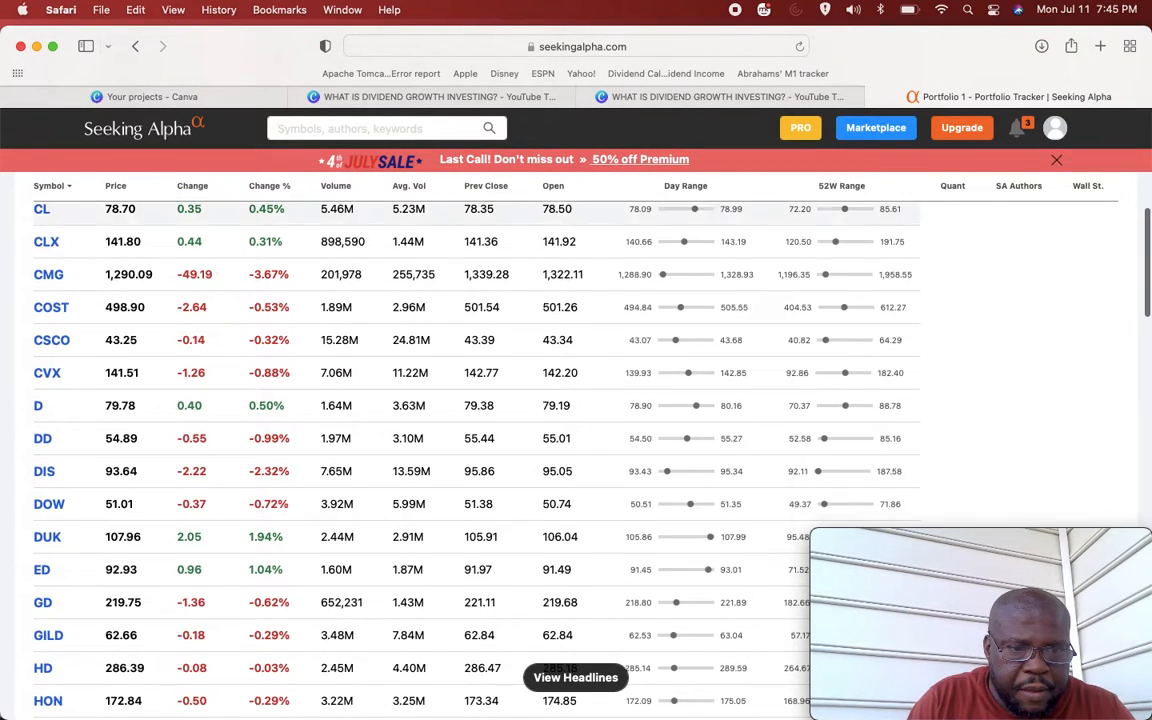
scroll("down", 3)
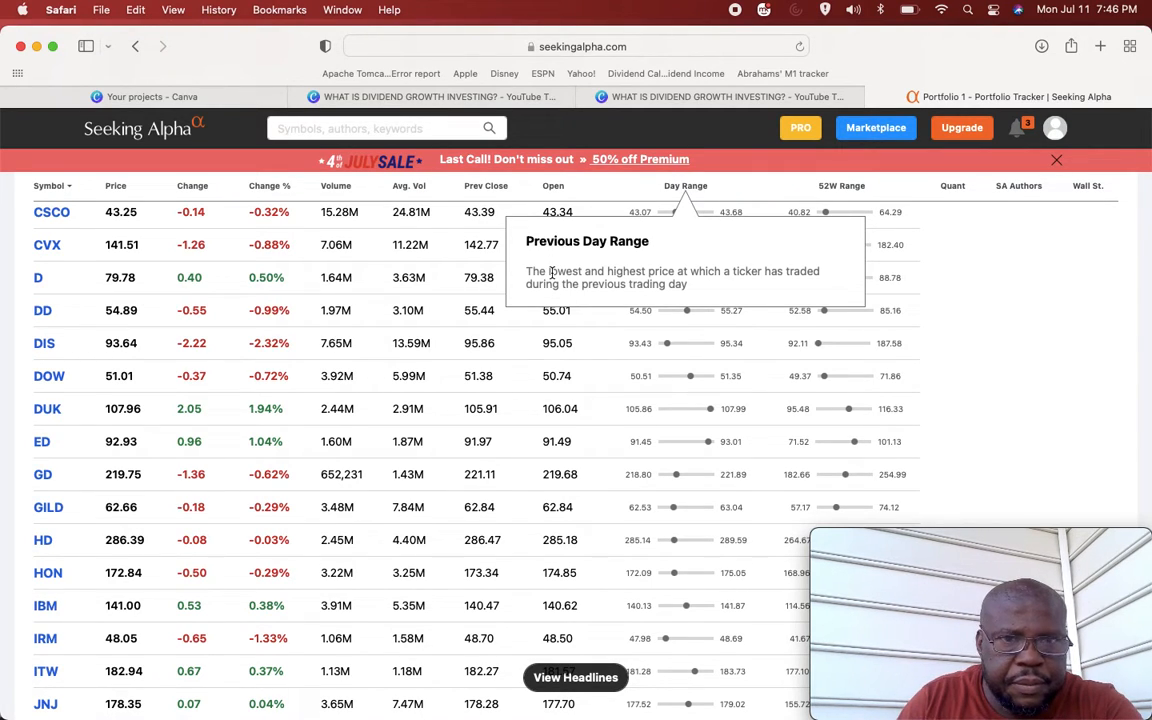
scroll("up", 3)
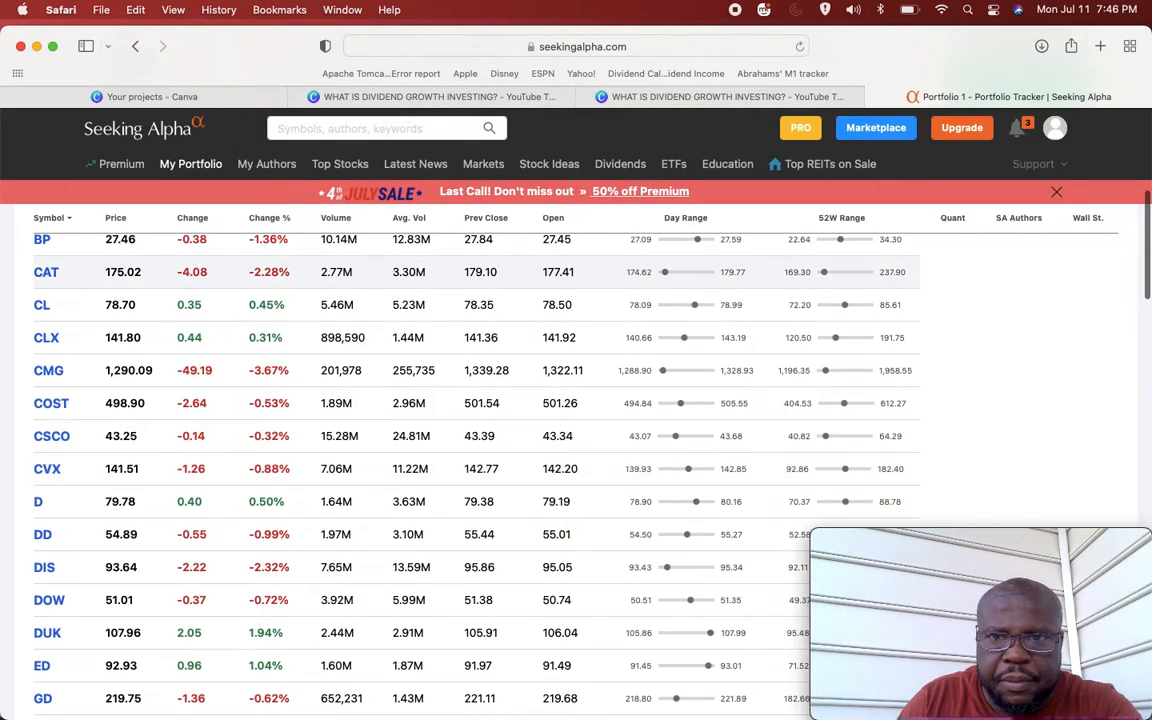
scroll("up", 3)
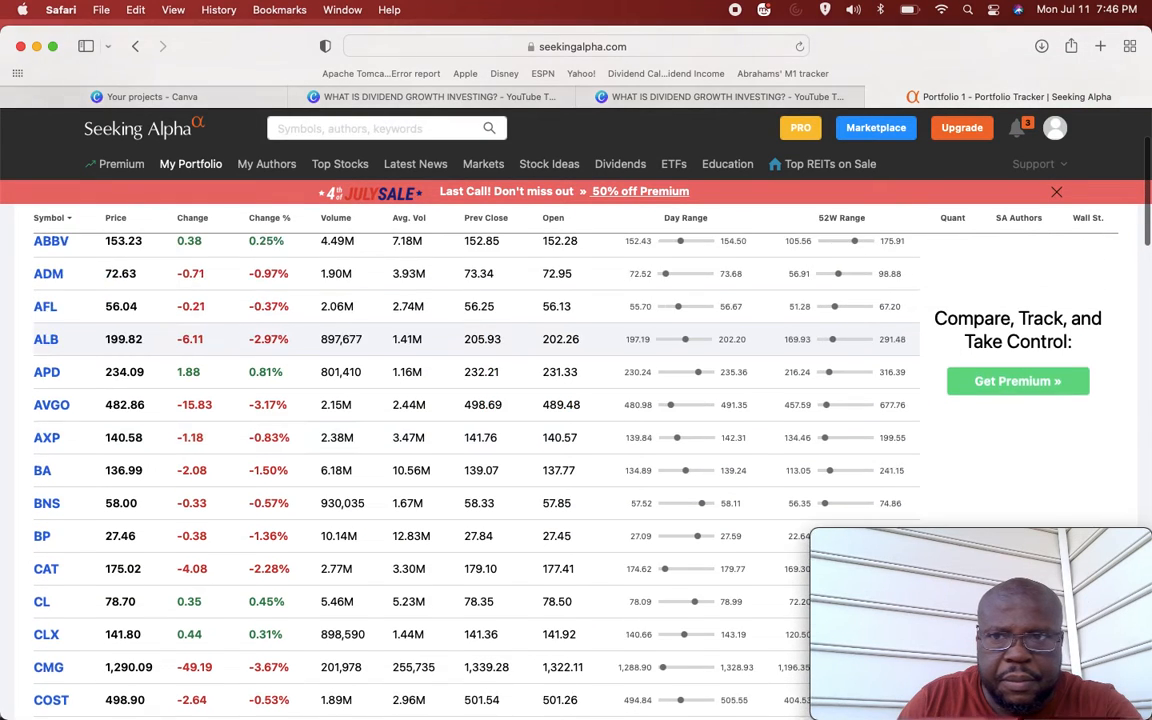
scroll("up", 3)
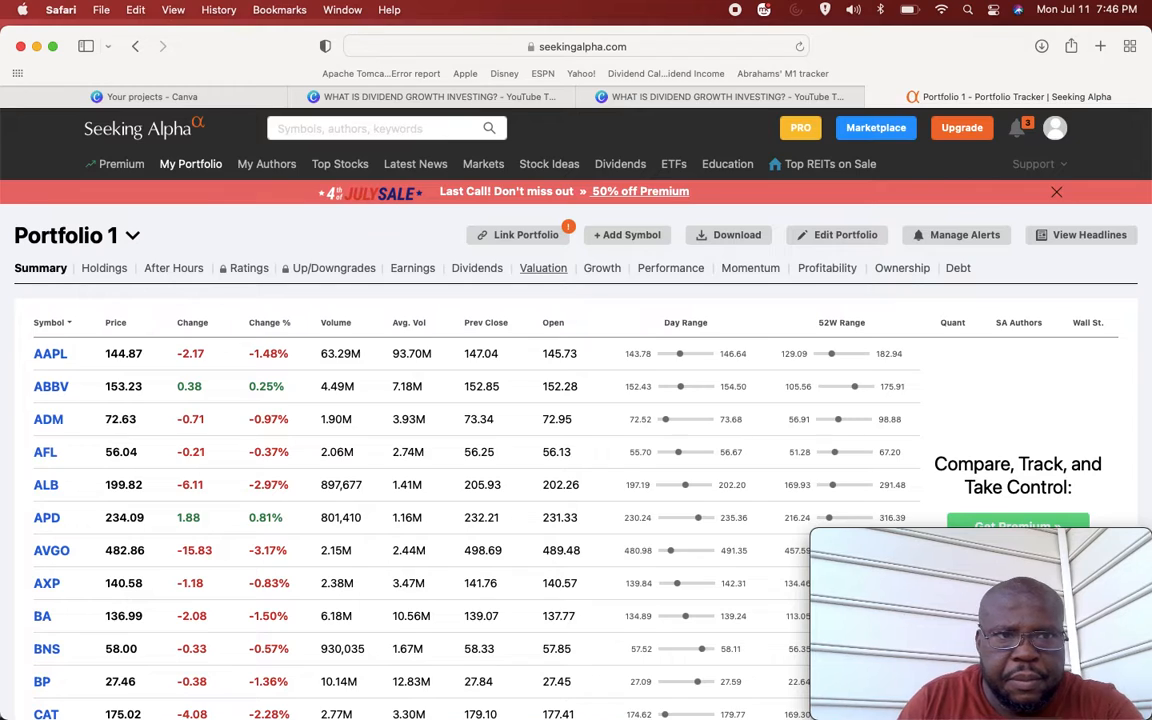
Step: Start a symbol search, listing recent tickers MO, O, NLY and EPD
left_click(380, 128)
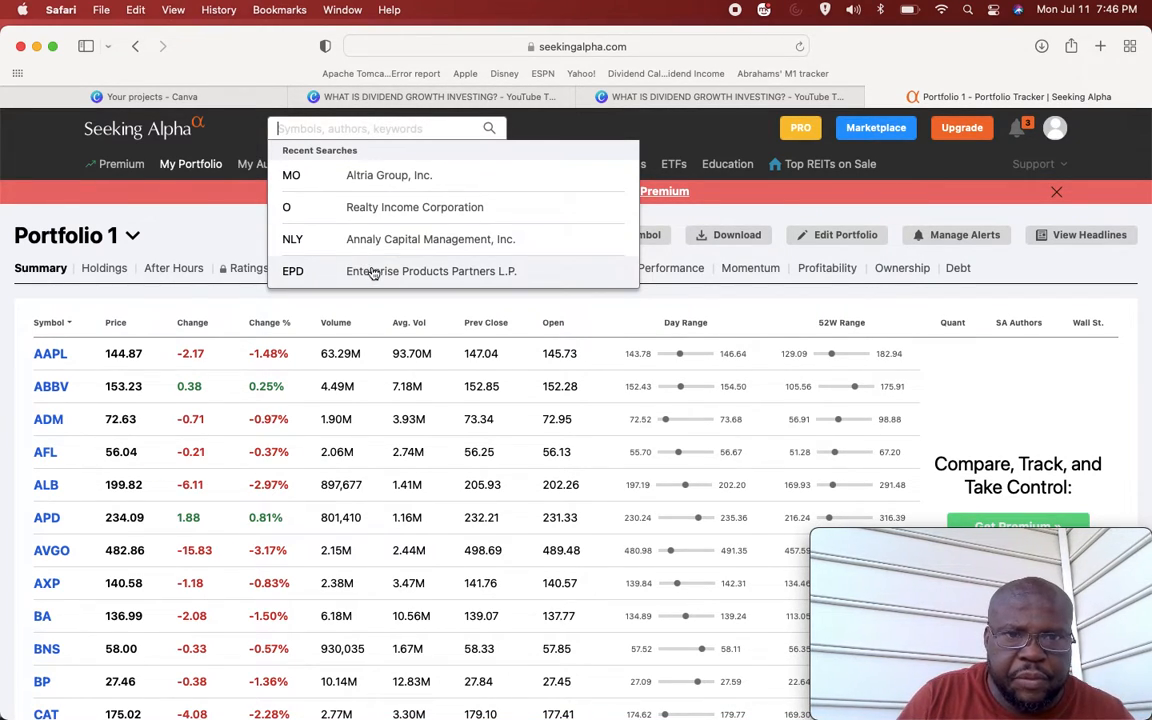
mouse_move(372, 280)
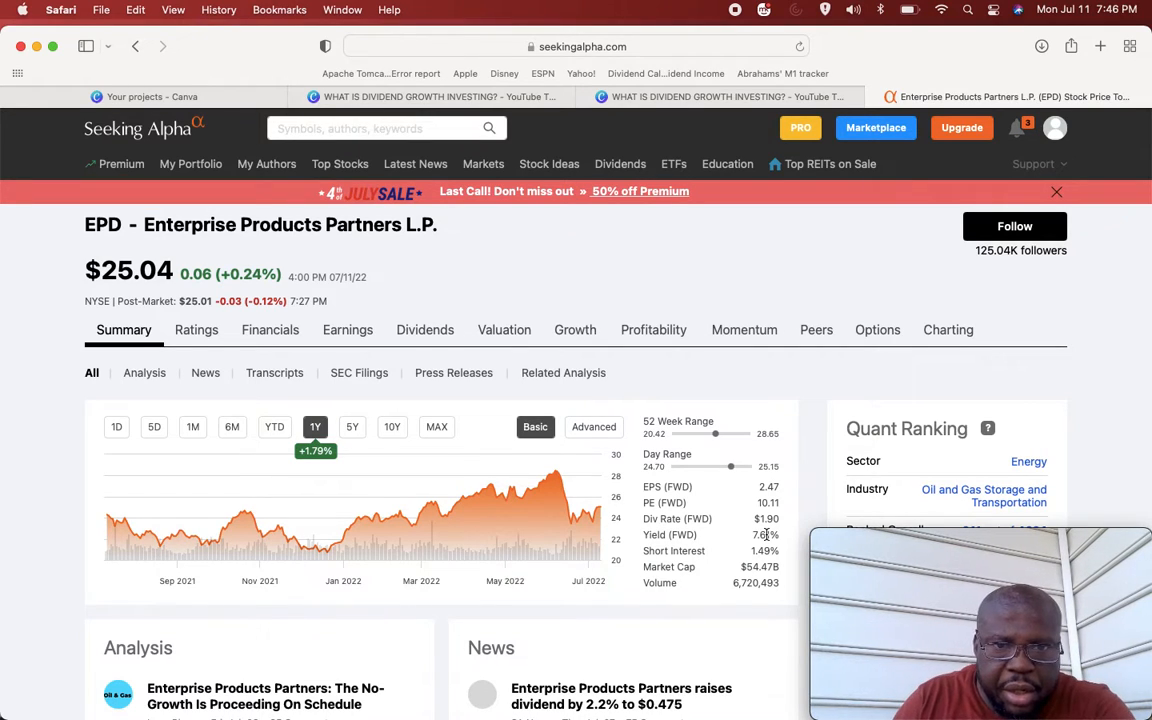
mouse_move(424, 330)
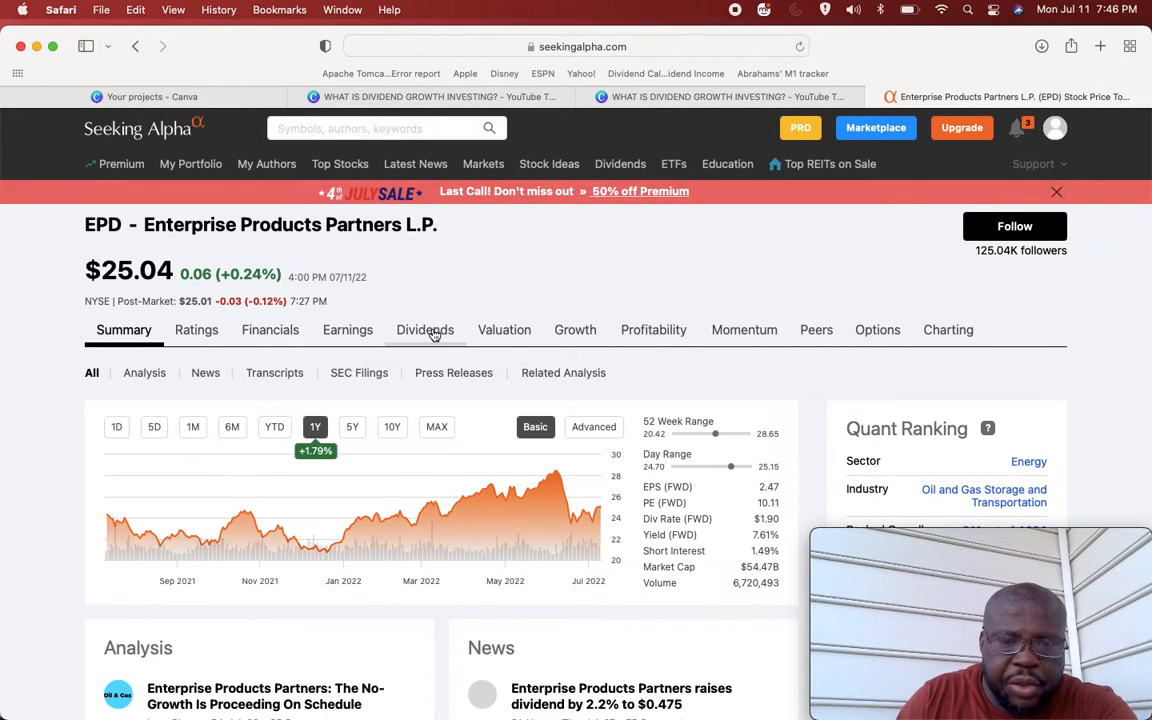
Step: View EPD's Dividend Summary: 7.61% yield, $1.90 payout, 84.60% payout ratio, 23 growth years
left_click(424, 328)
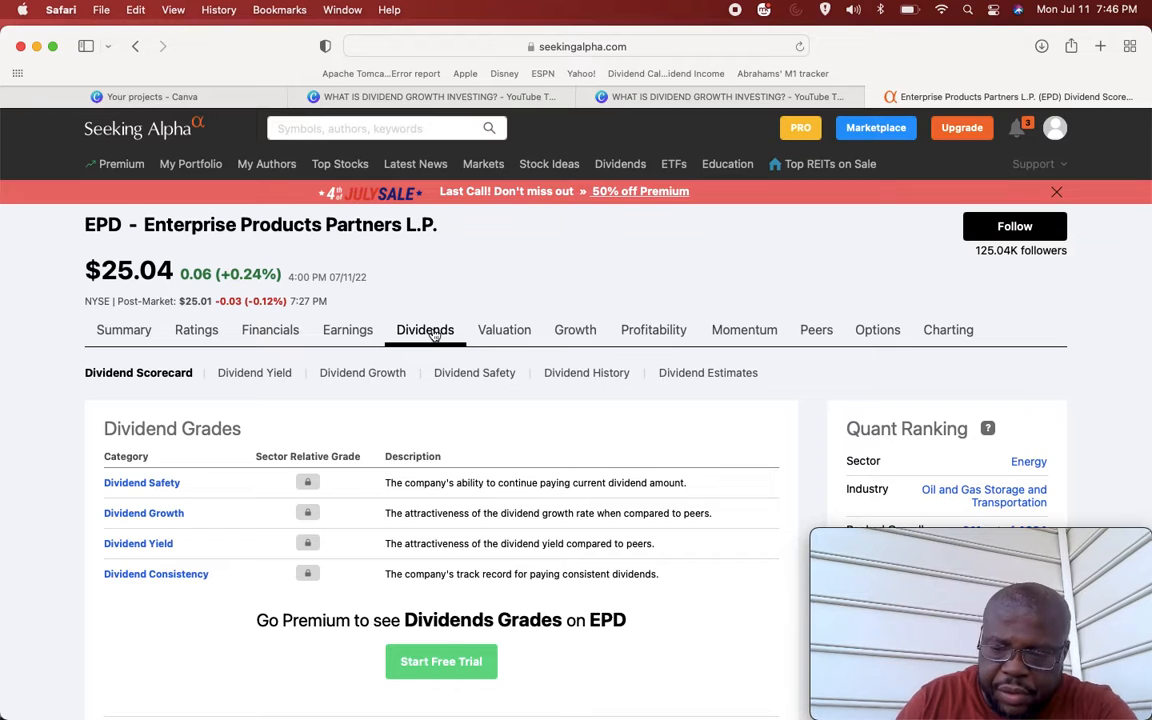
scroll("down", 3)
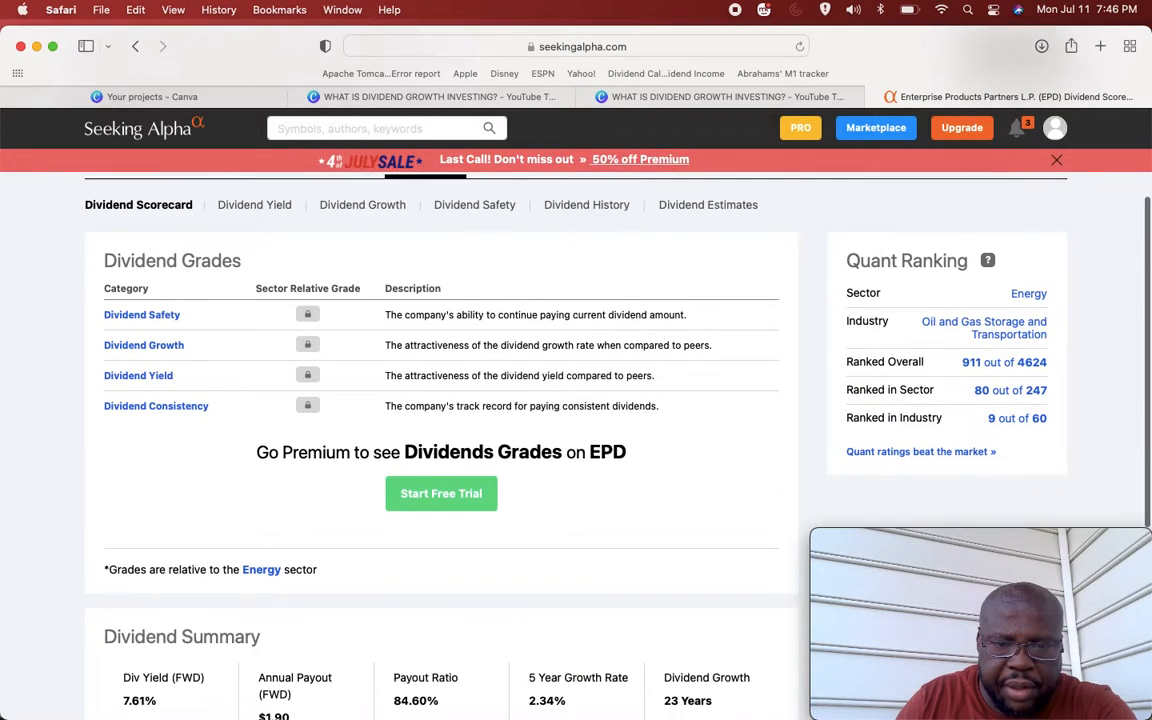
scroll("down", 3)
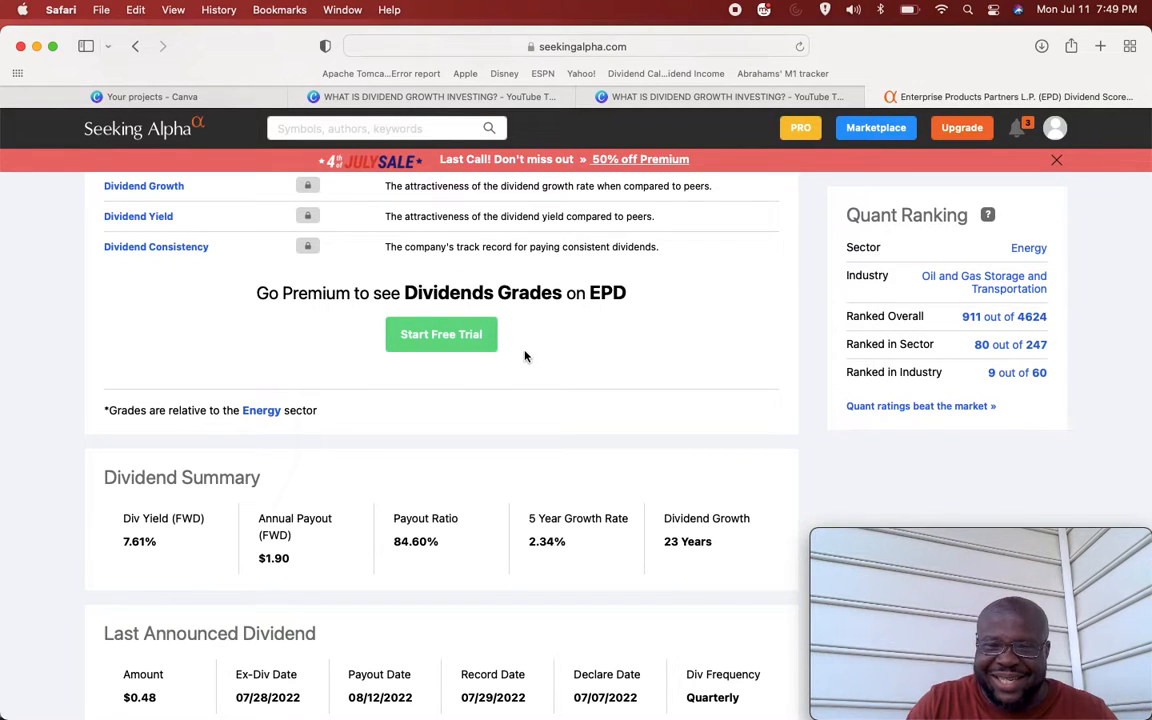
mouse_move(534, 352)
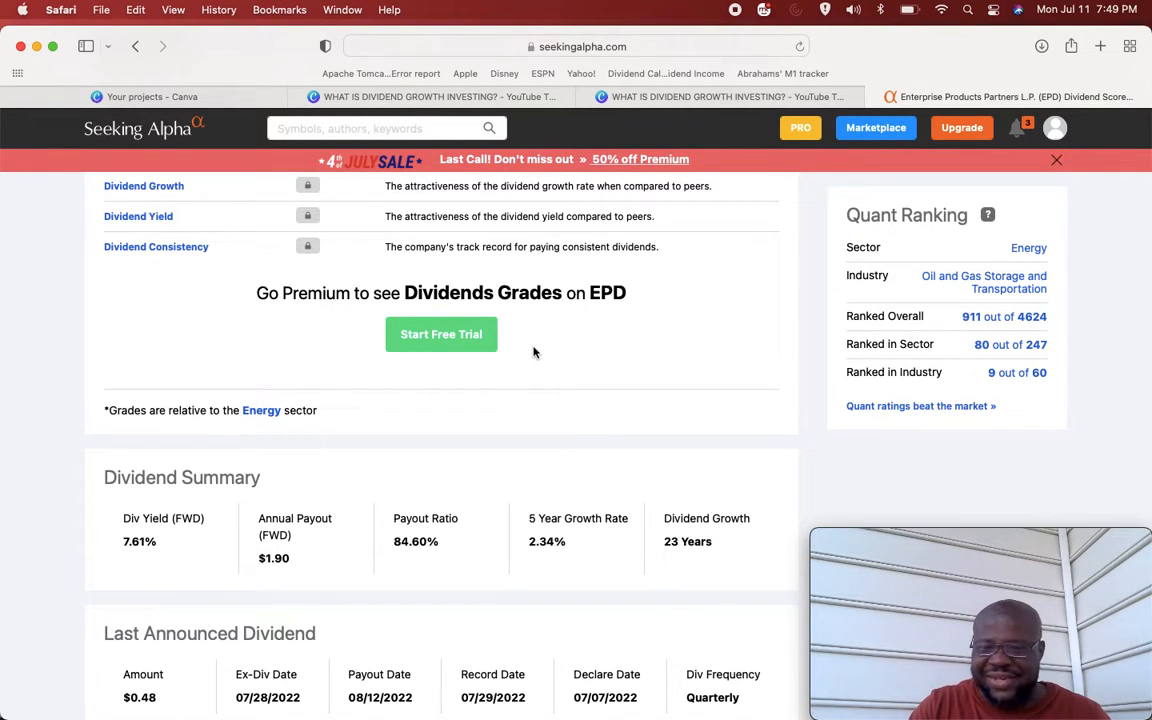